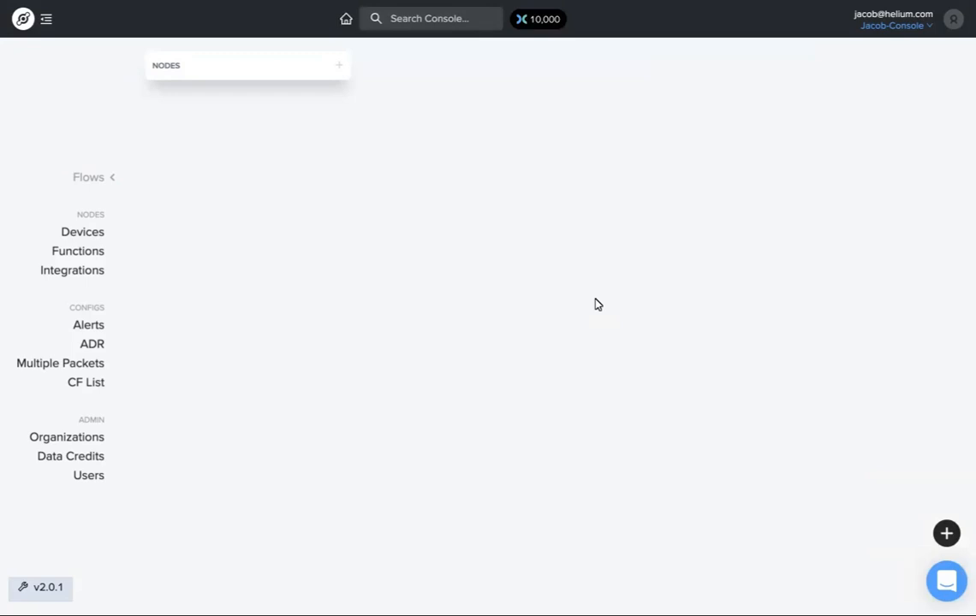
mouse_move(59, 147)
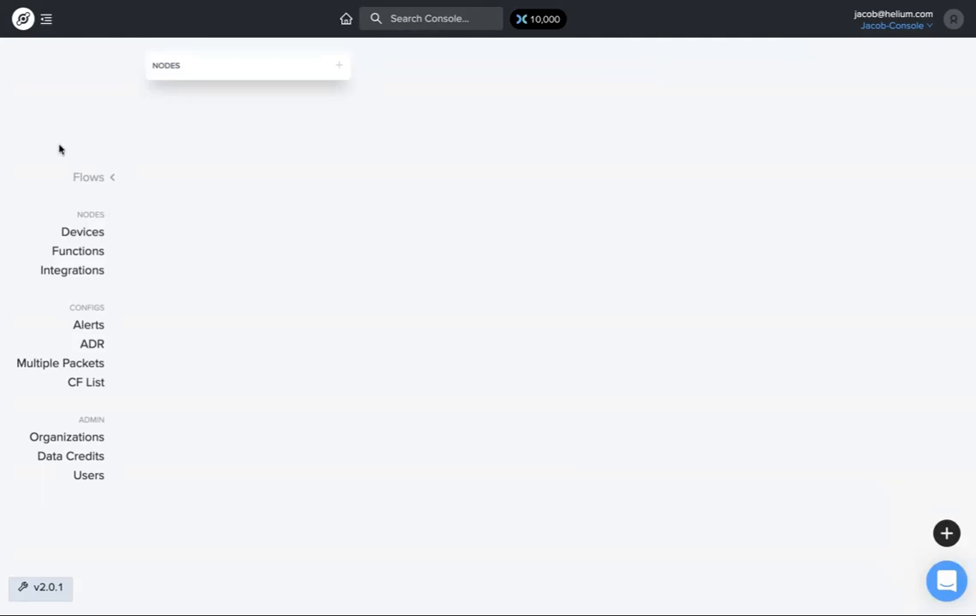
mouse_move(129, 192)
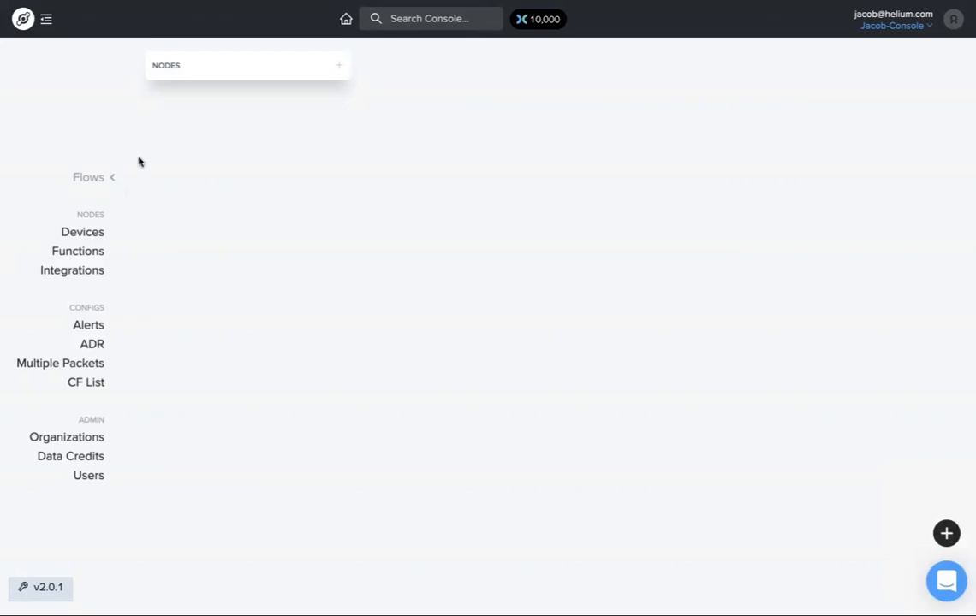
mouse_move(25, 260)
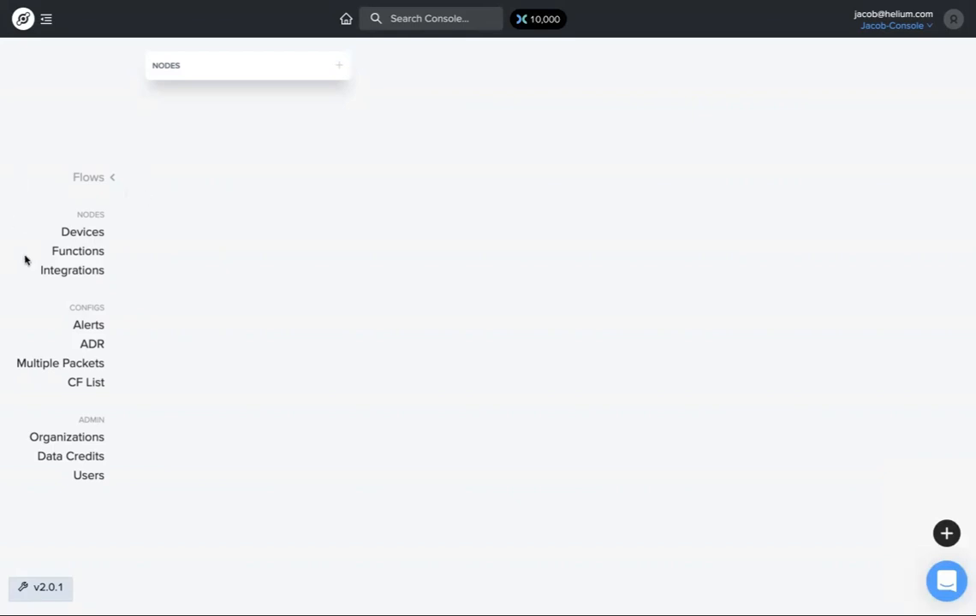
mouse_move(50, 110)
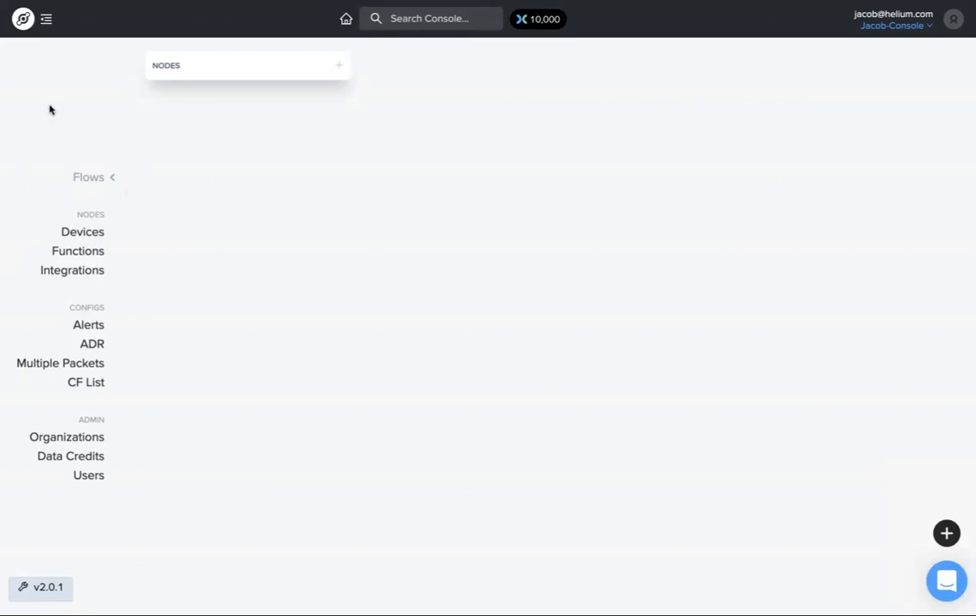
mouse_move(83, 233)
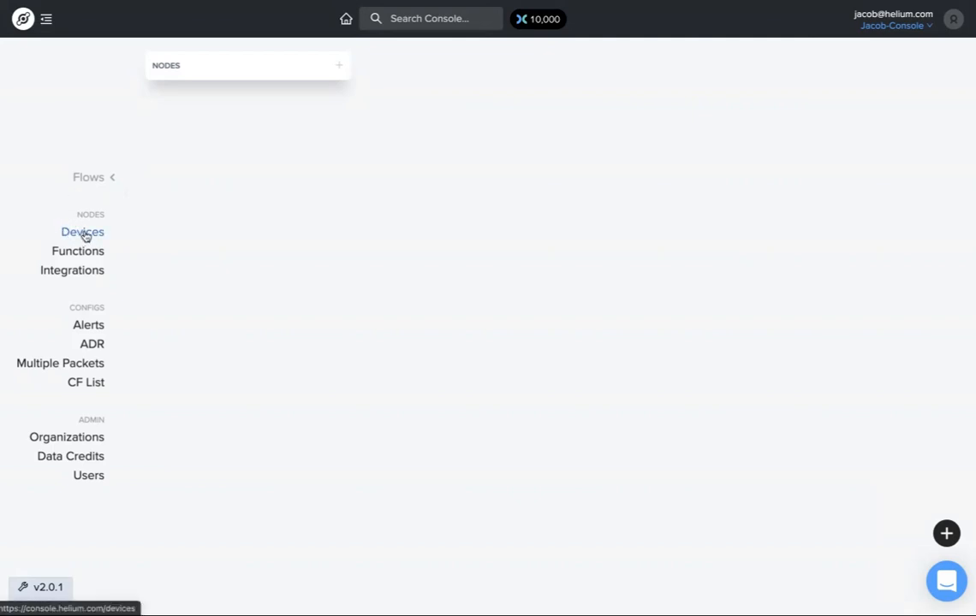
mouse_move(928, 527)
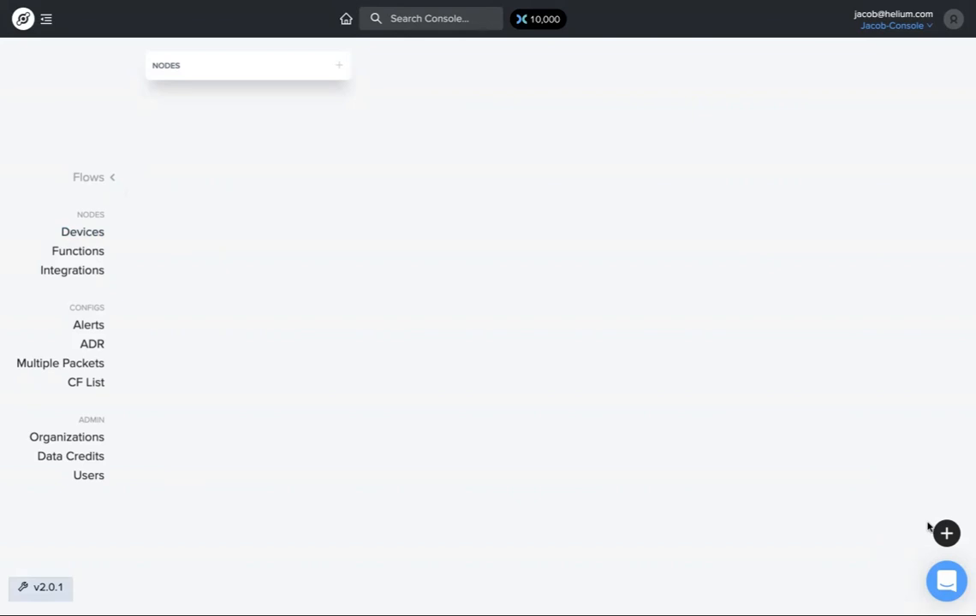
Dismiss the add-node choices and go to the empty My Devices list.
left_click(946, 533)
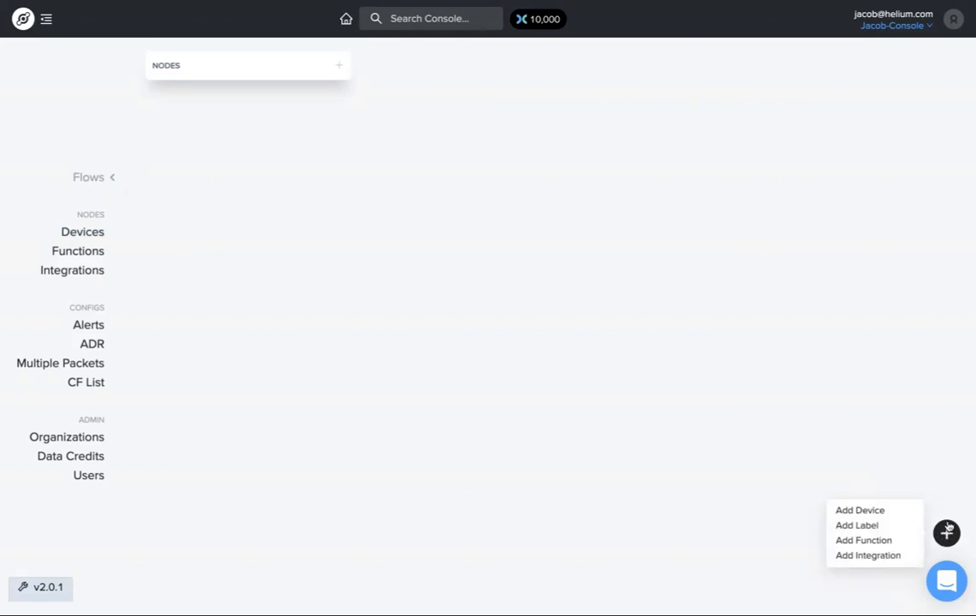
left_click(945, 535)
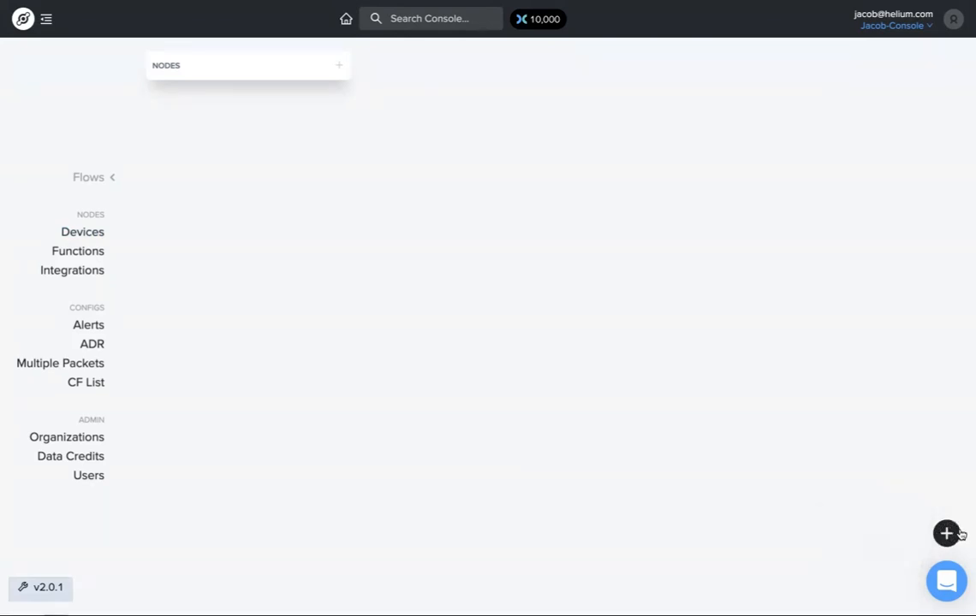
left_click(947, 534)
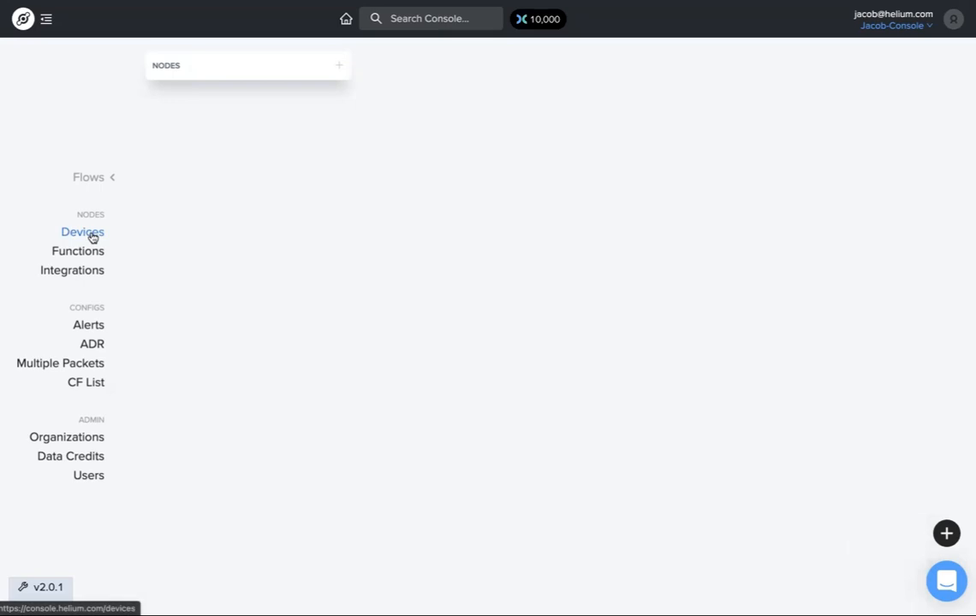
left_click(82, 233)
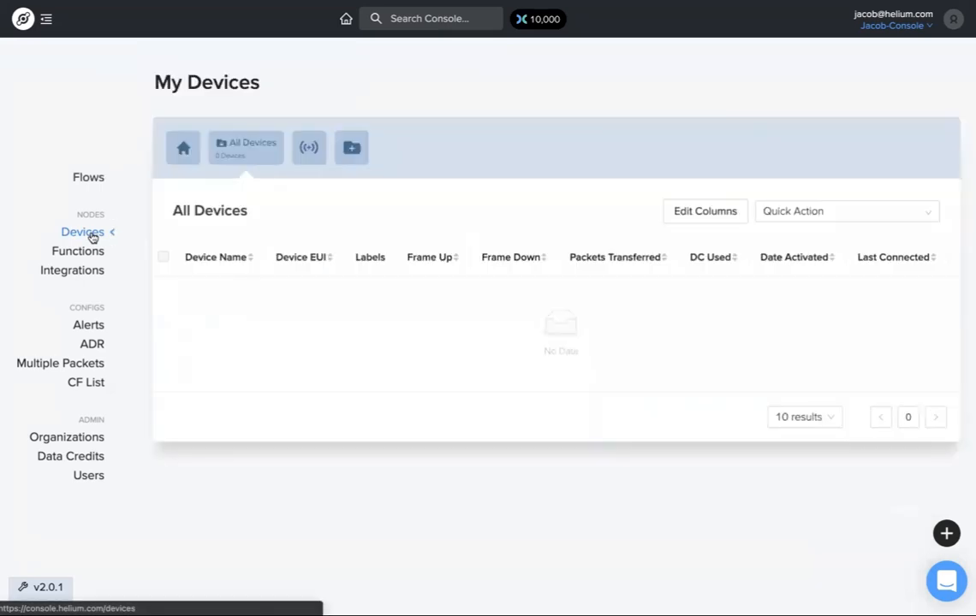
mouse_move(308, 150)
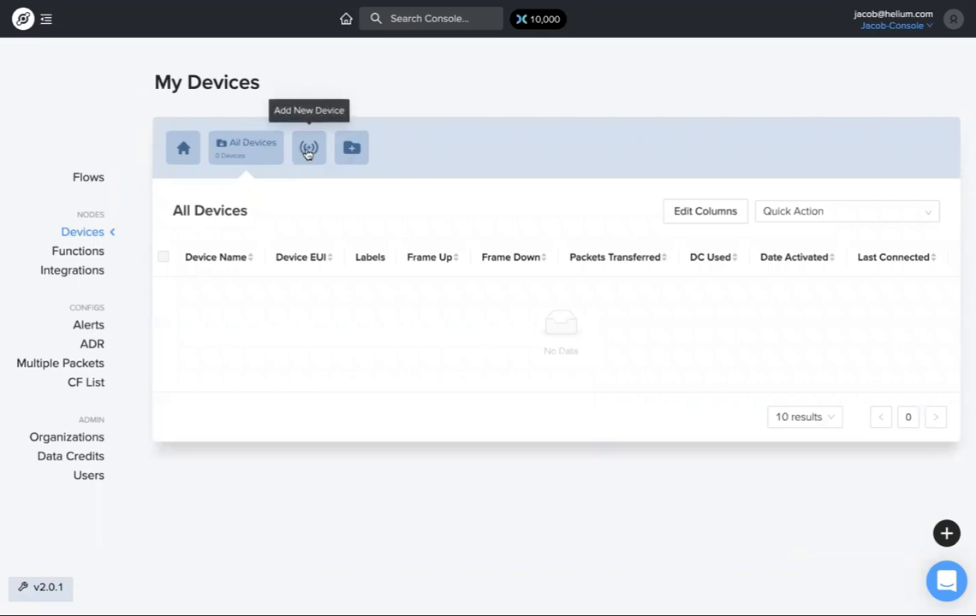
mouse_move(189, 397)
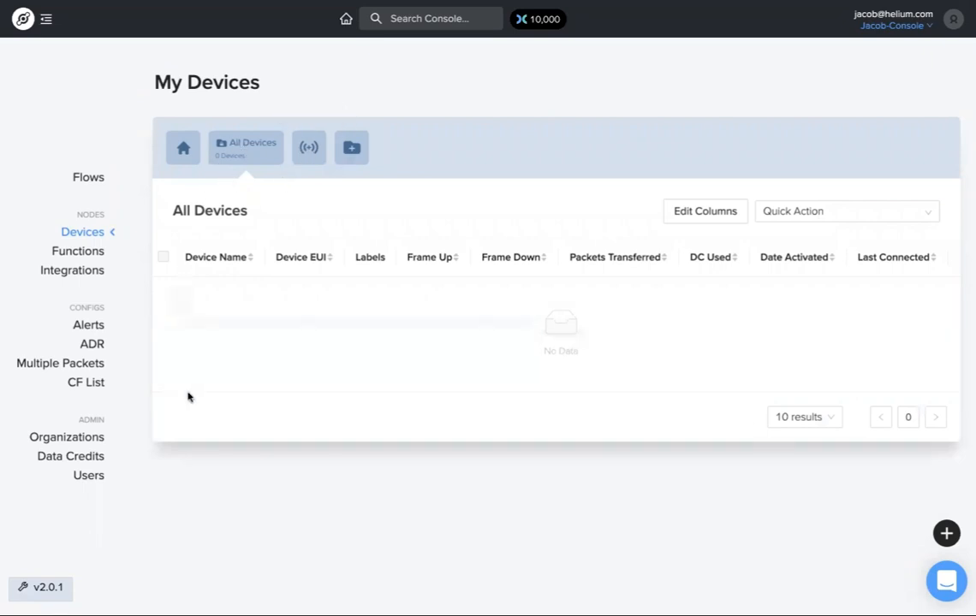
mouse_move(264, 144)
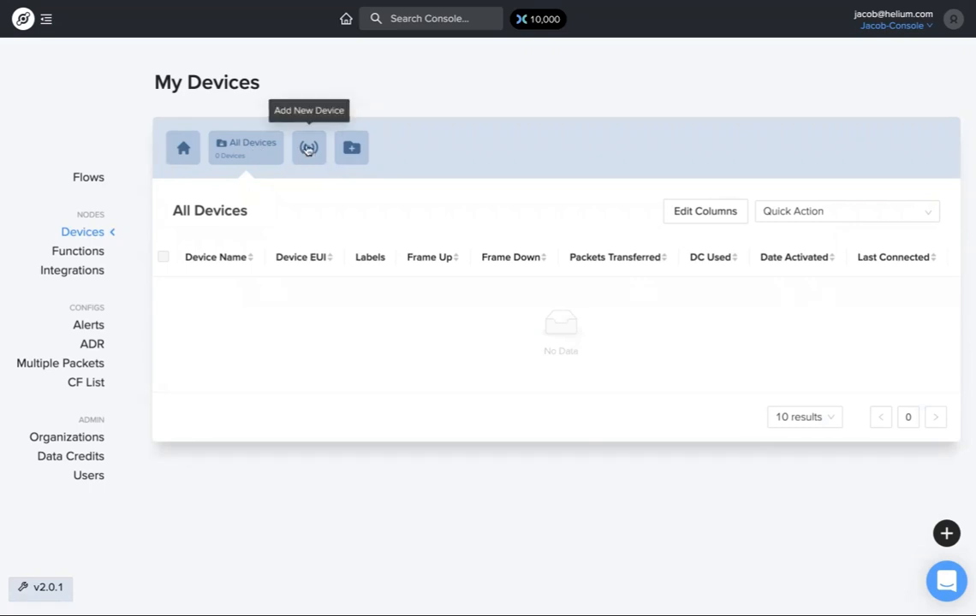
Register a new device named 'Test Device 1' and save it.
left_click(308, 147)
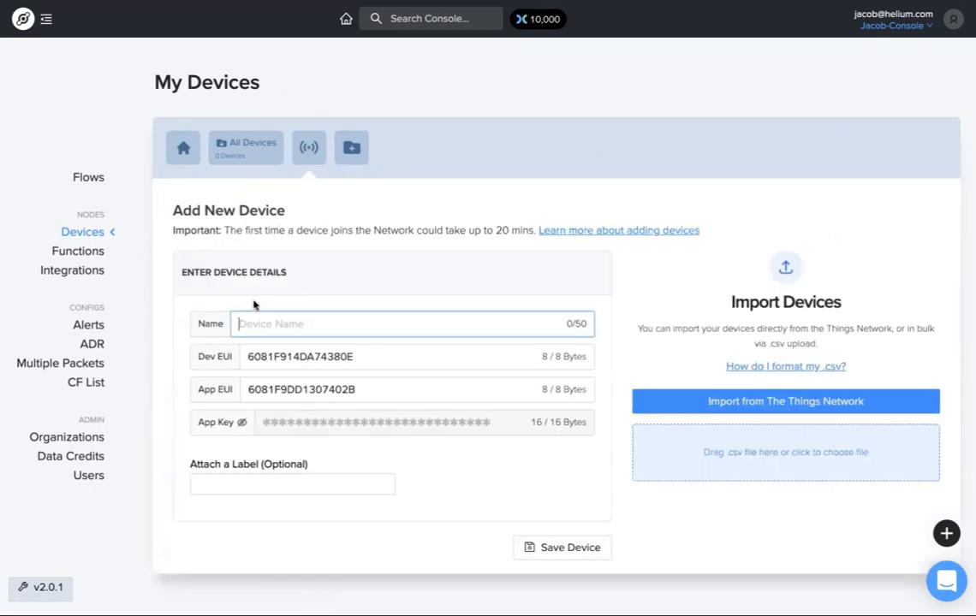
type("Test Device 1")
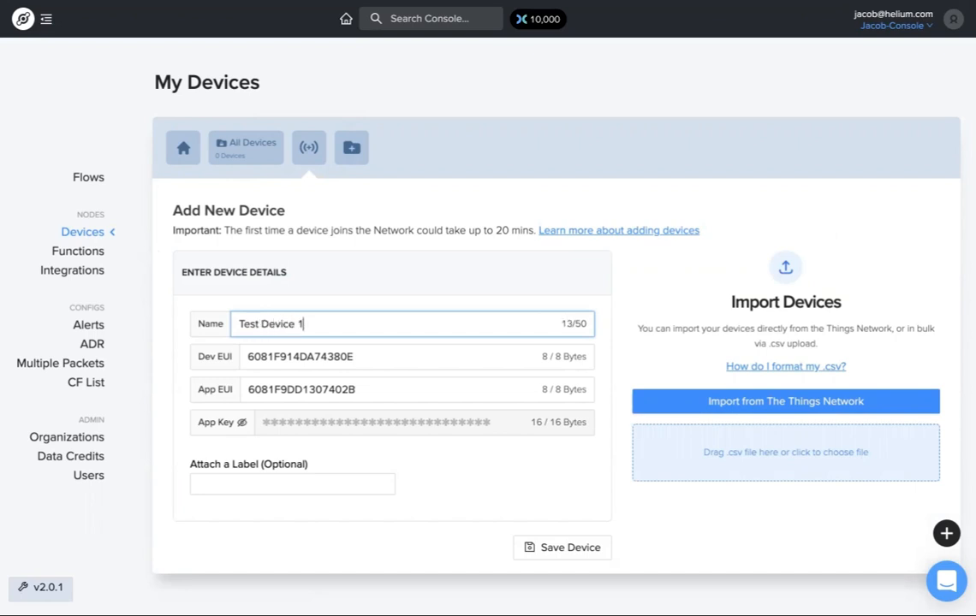
mouse_move(216, 351)
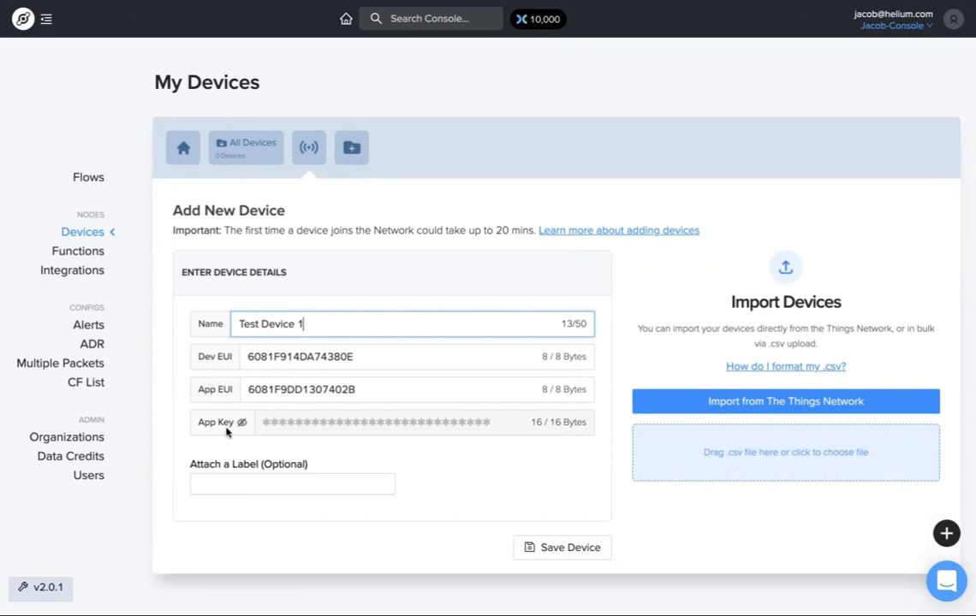
left_click(291, 483)
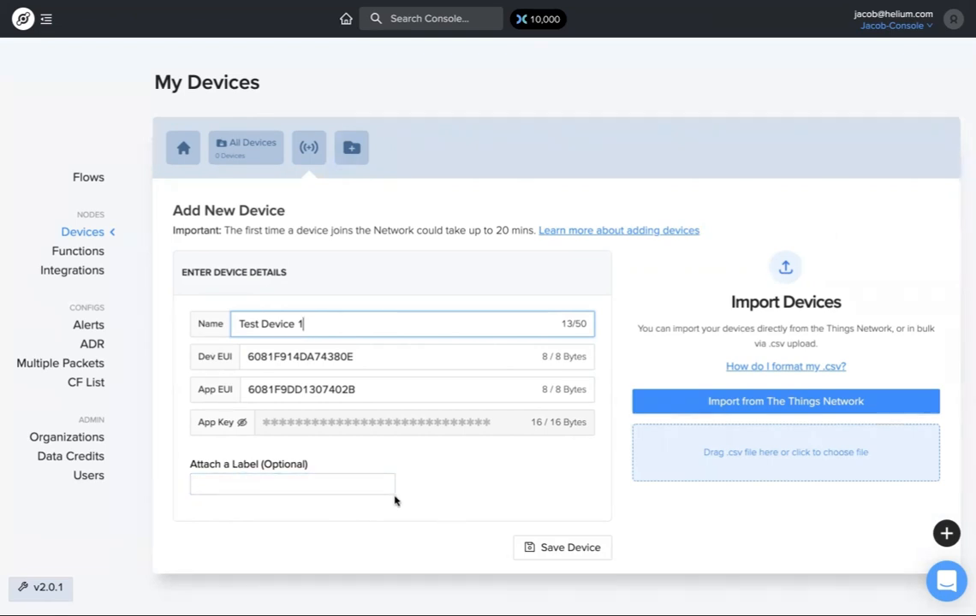
left_click(561, 548)
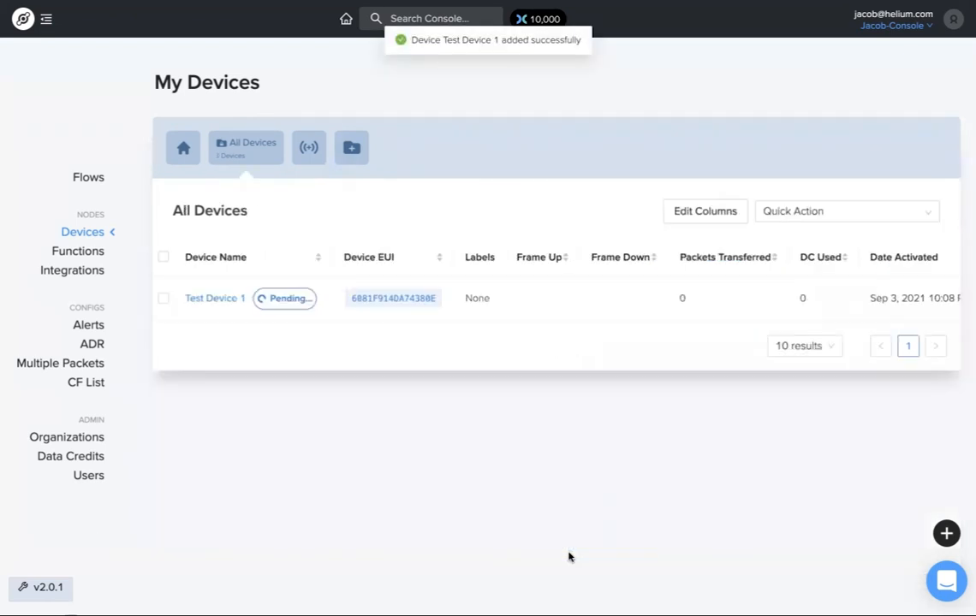
mouse_move(289, 298)
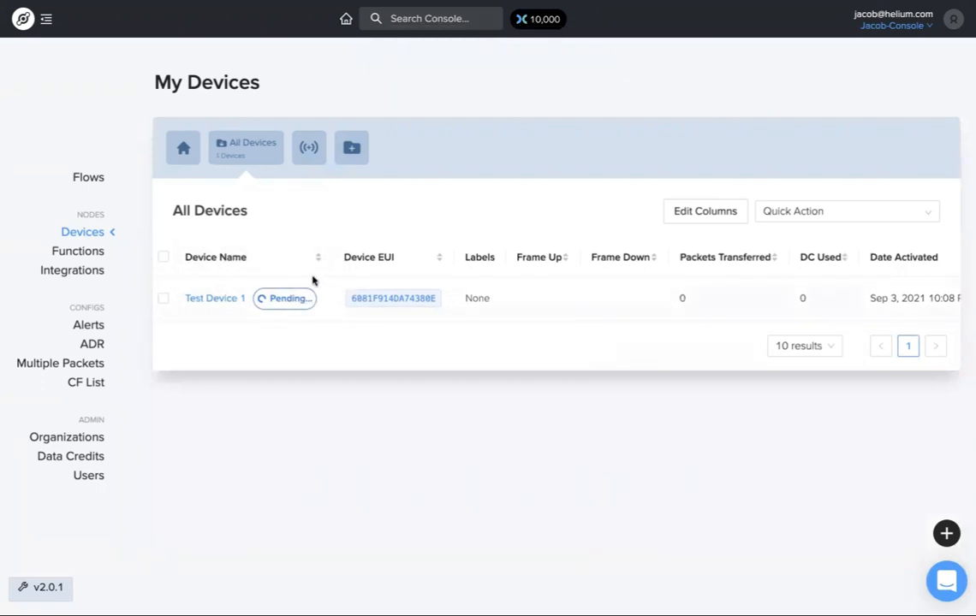
mouse_move(254, 275)
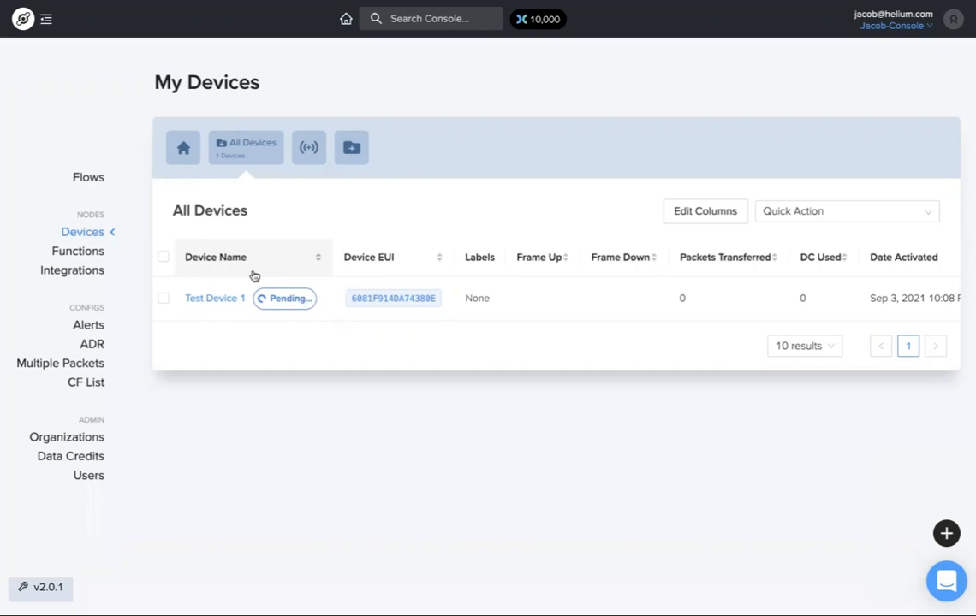
mouse_move(250, 277)
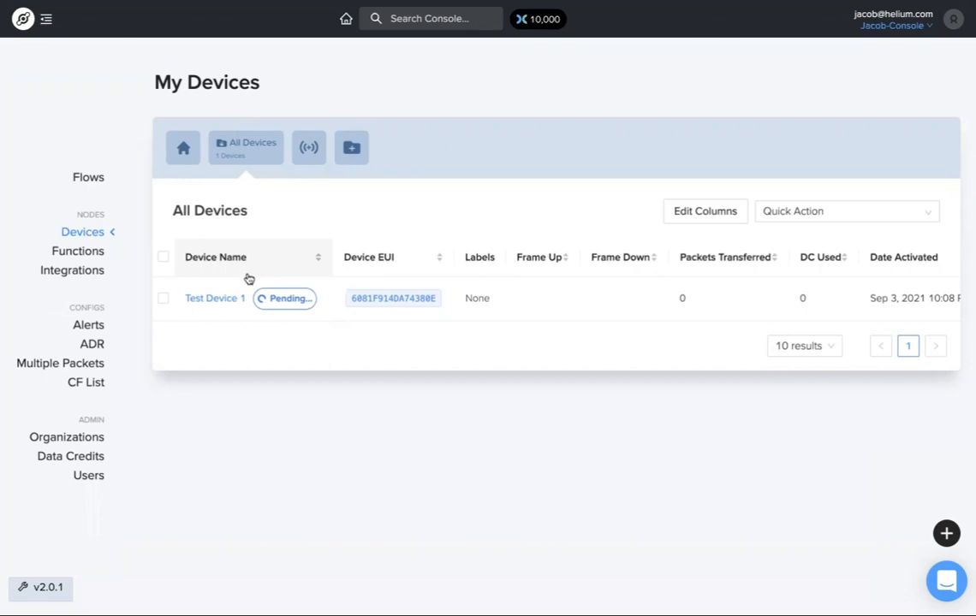
mouse_move(260, 257)
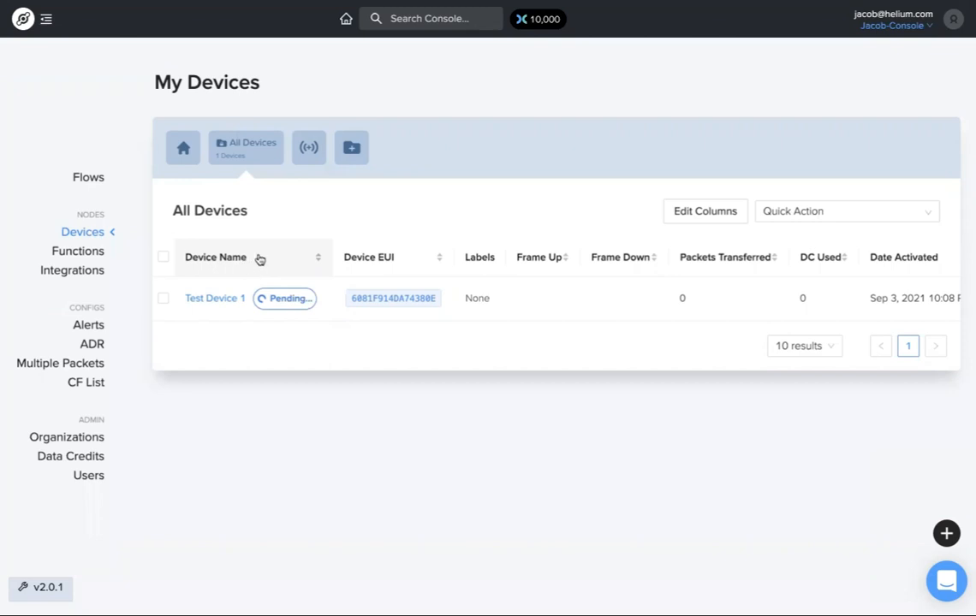
mouse_move(310, 155)
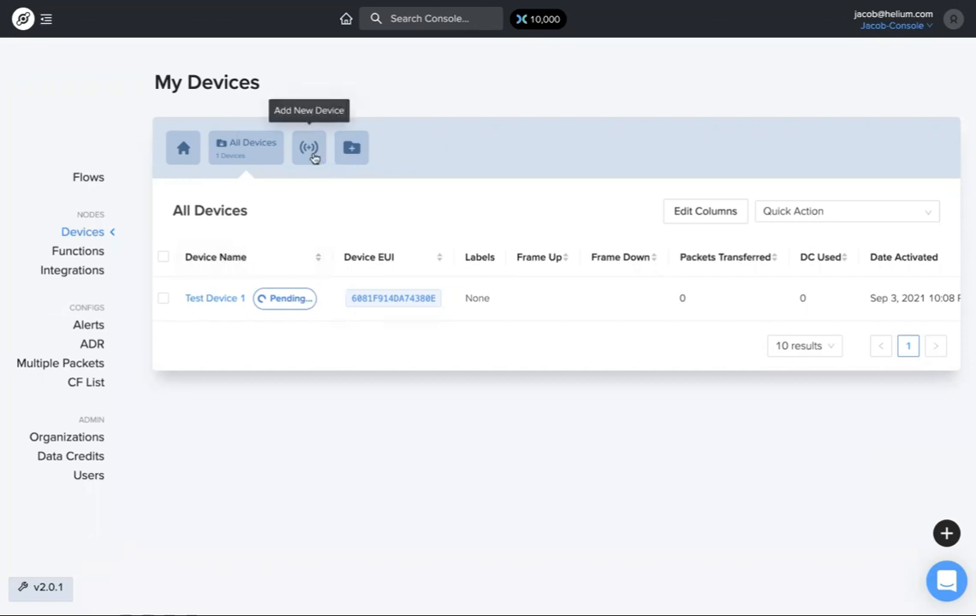
Save Test Device 2 and Test Device 3 so three pending devices are listed.
left_click(308, 147)
type("Test Device 2")
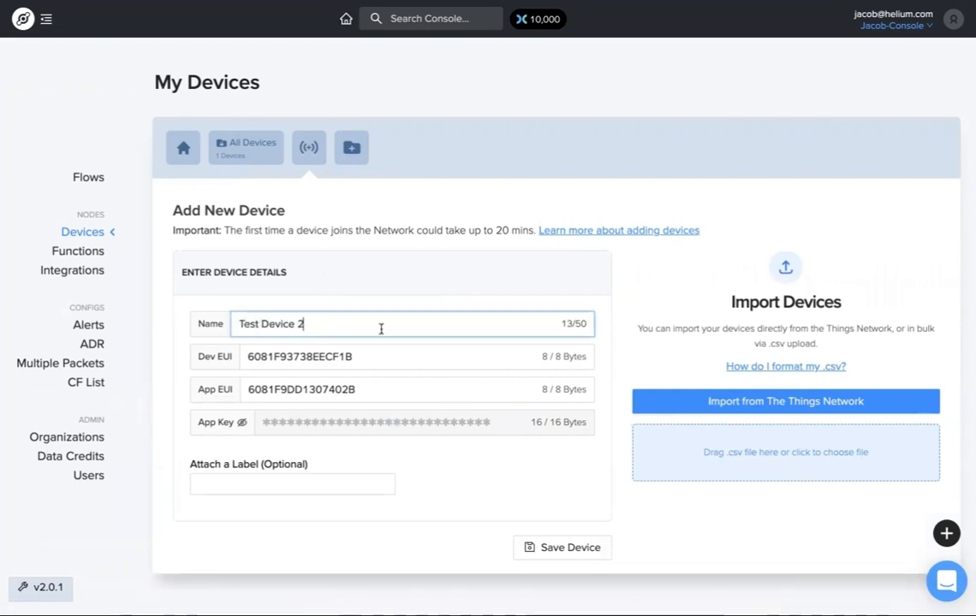
left_click(562, 548)
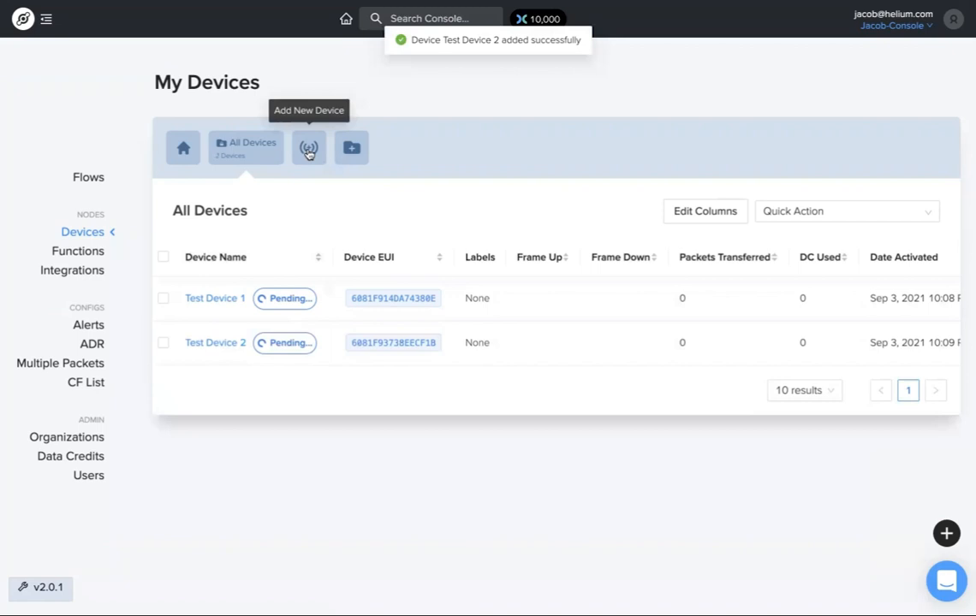
left_click(308, 147)
type("Test Device 3")
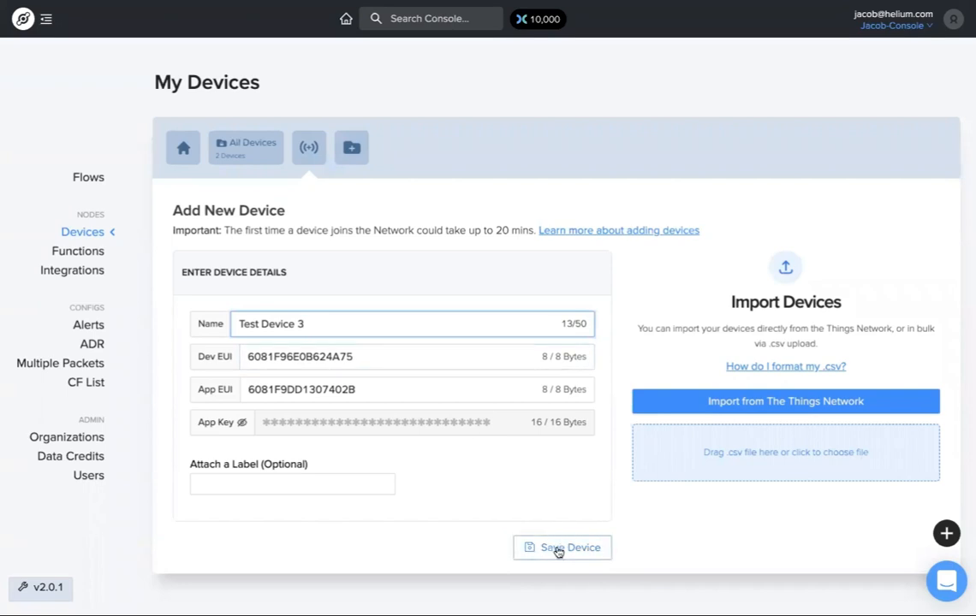
left_click(562, 548)
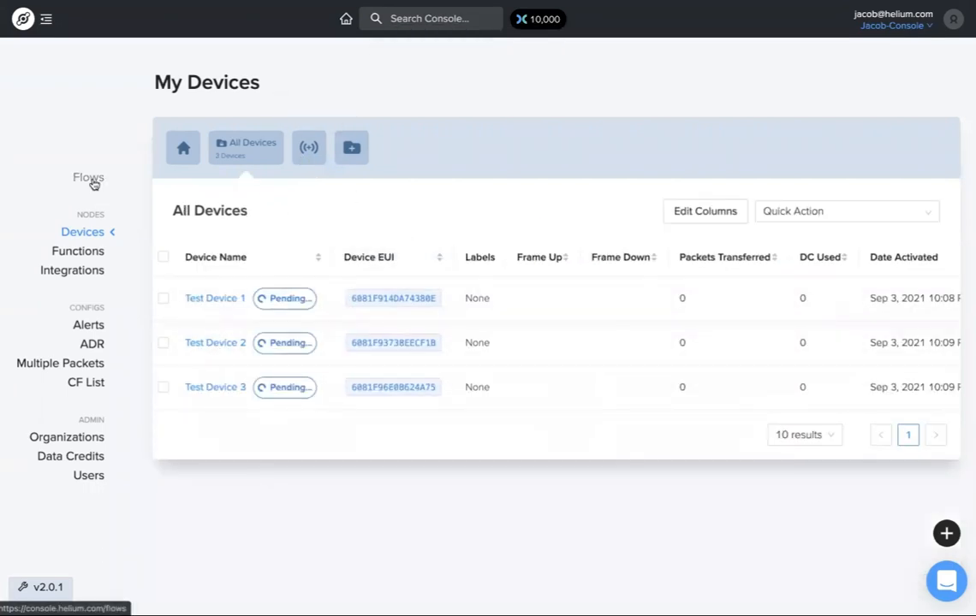
Place Test Device 1, 3 and 2 as nodes on the Flows canvas.
left_click(89, 178)
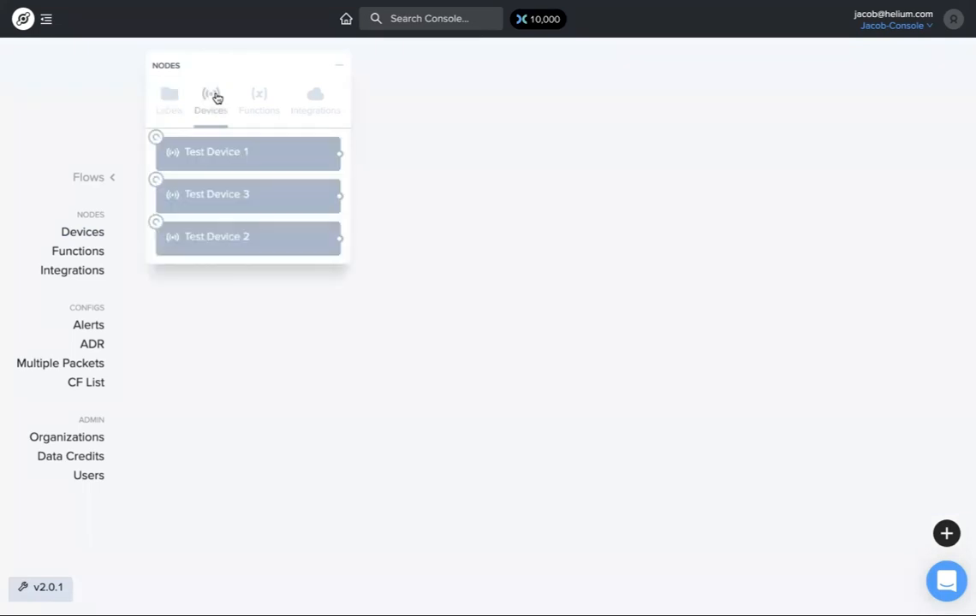
mouse_move(267, 154)
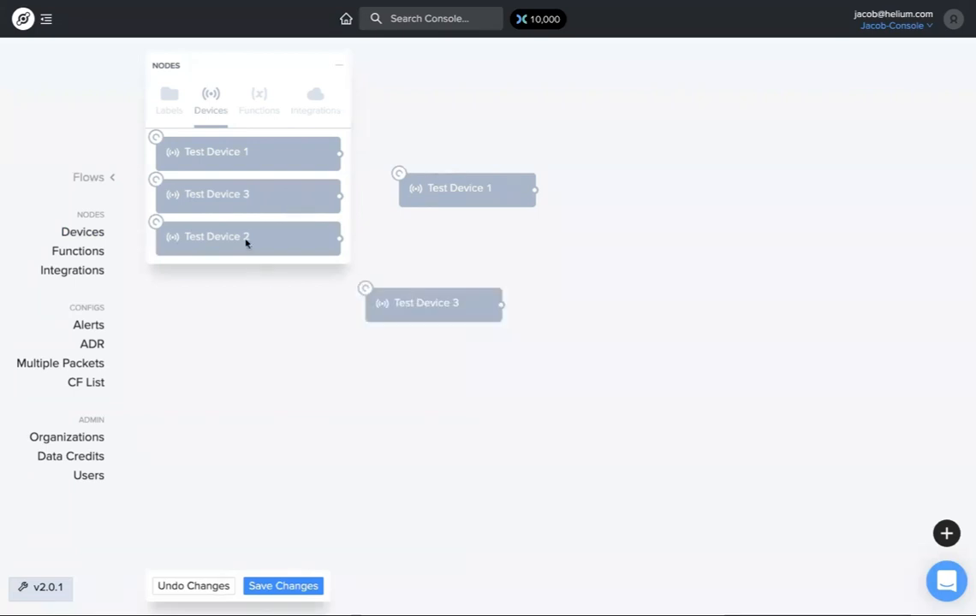
left_click(283, 585)
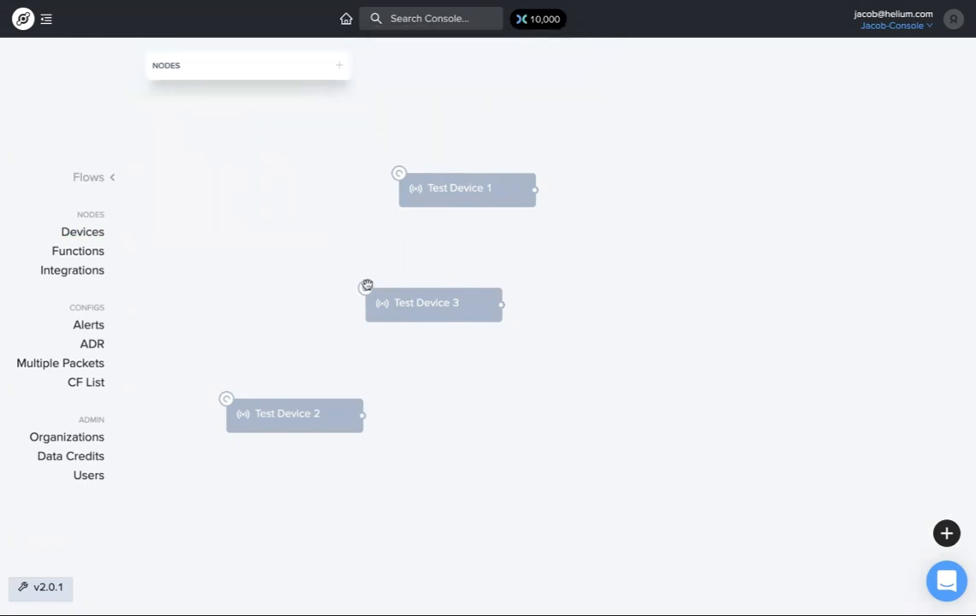
mouse_move(82, 233)
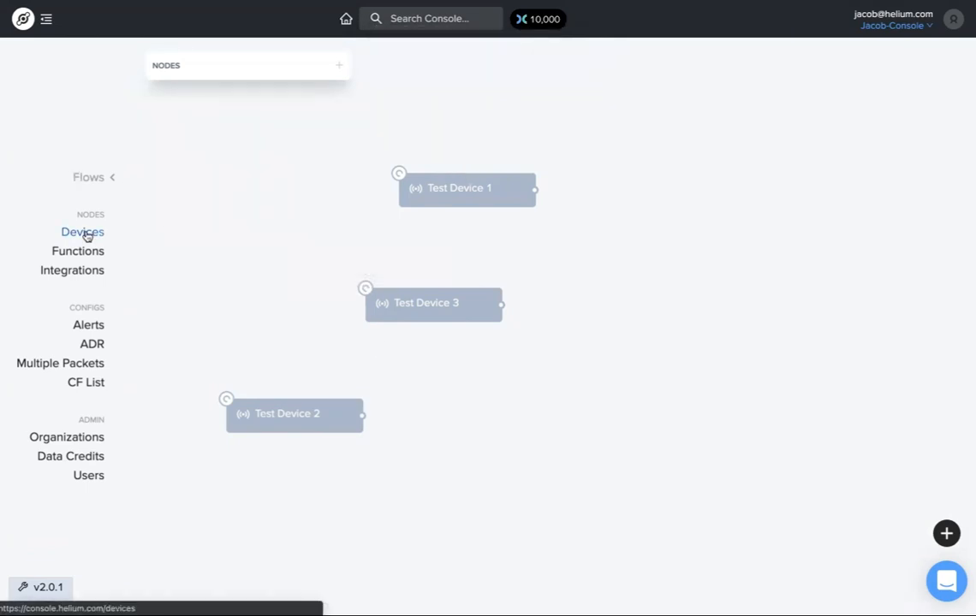
Return to the devices list and bring up the add-device form.
left_click(82, 233)
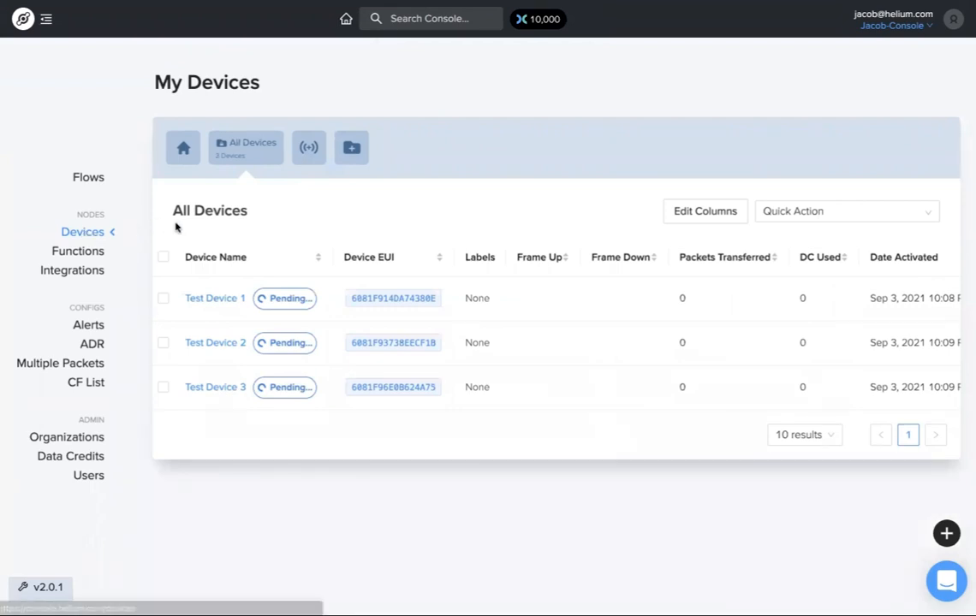
mouse_move(318, 195)
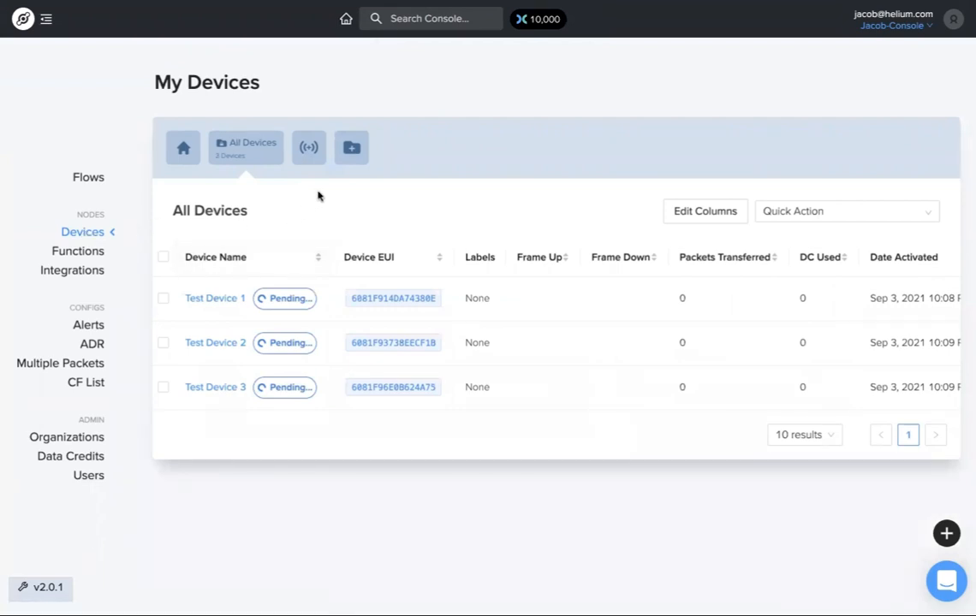
mouse_move(310, 147)
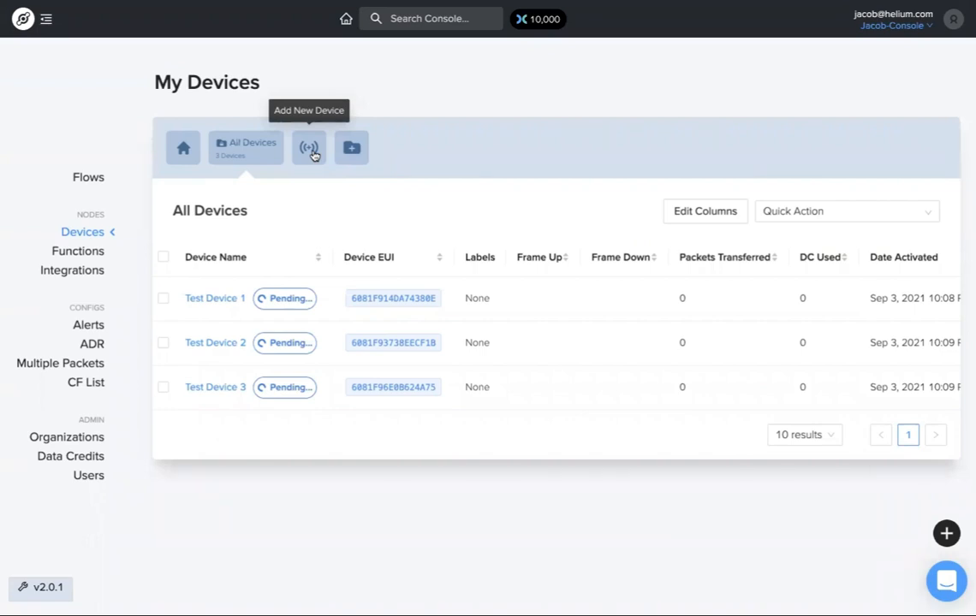
left_click(309, 148)
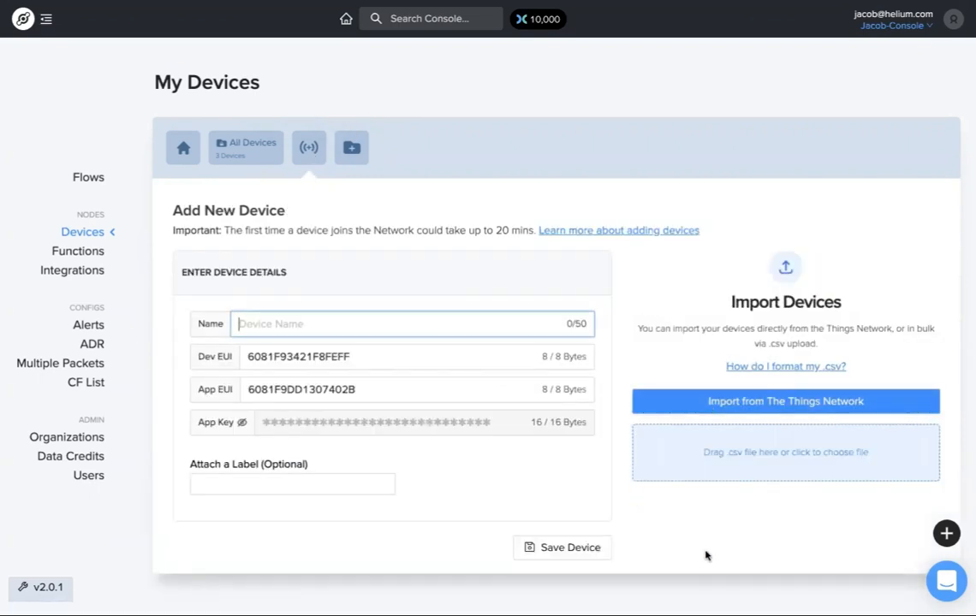
mouse_move(644, 353)
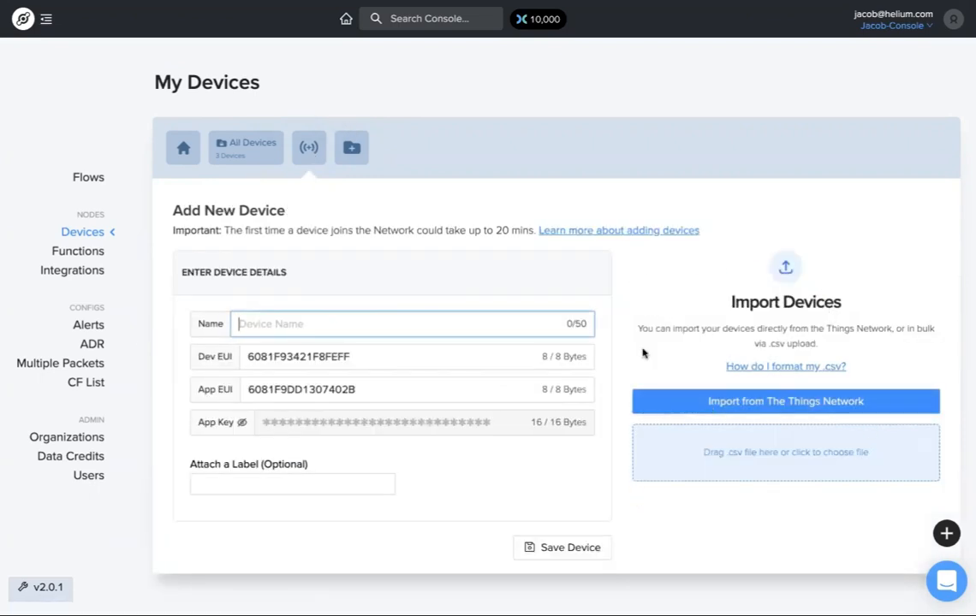
mouse_move(832, 344)
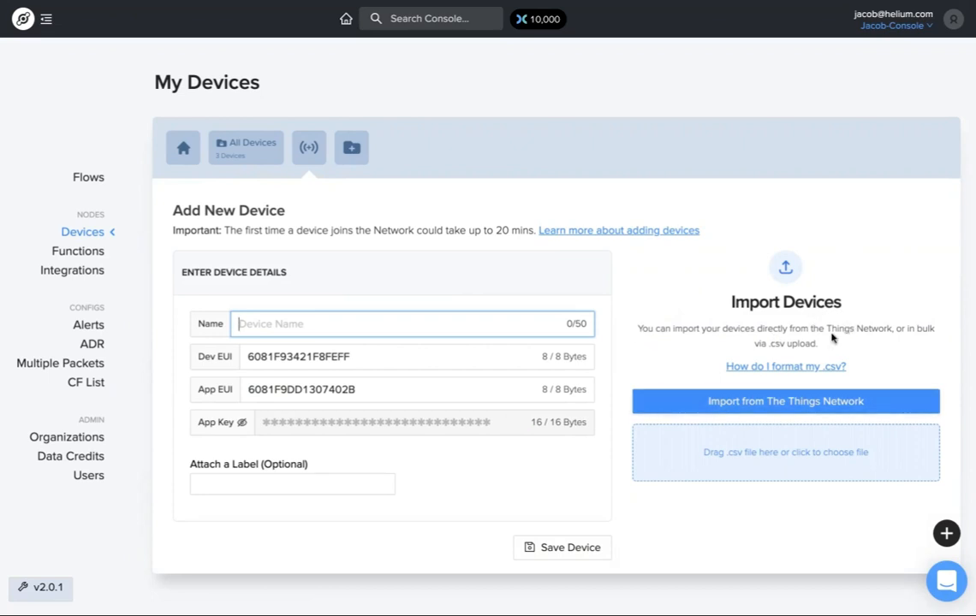
mouse_move(760, 367)
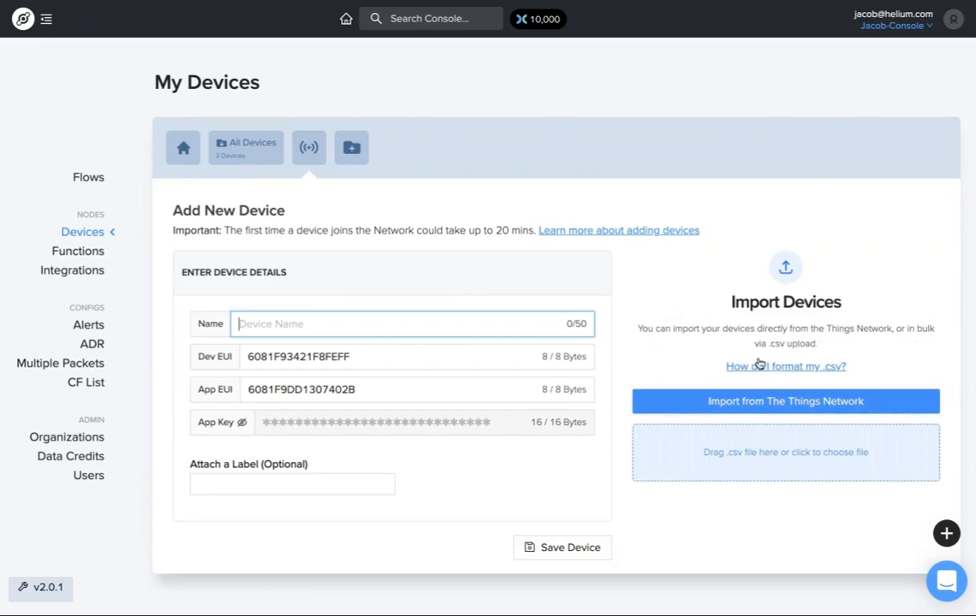
mouse_move(795, 354)
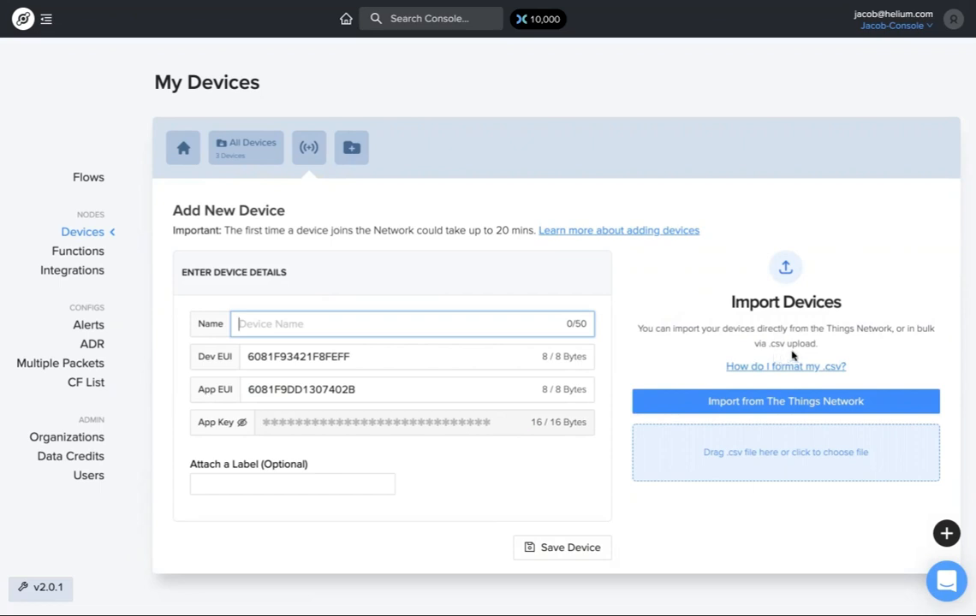
mouse_move(756, 344)
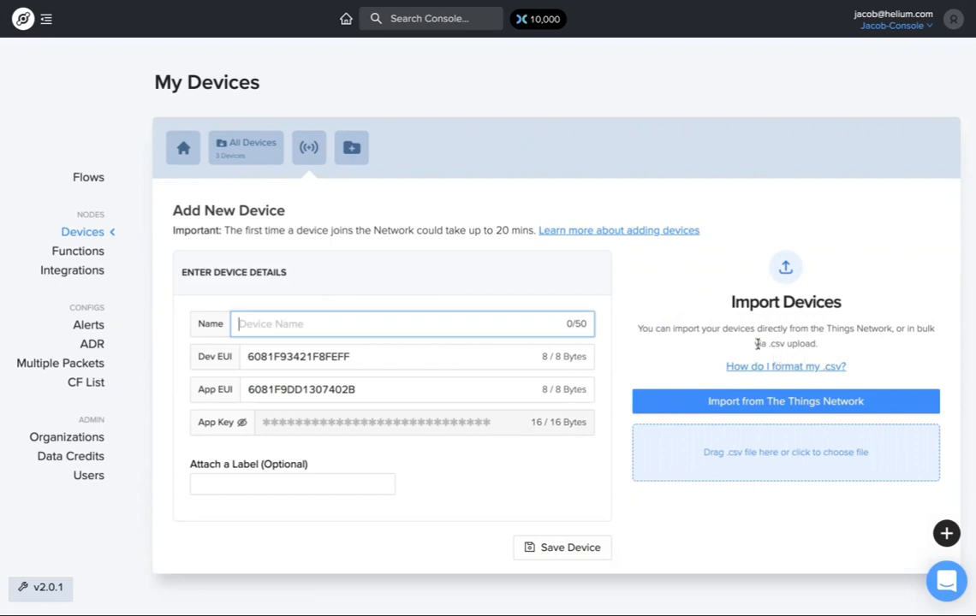
mouse_move(646, 287)
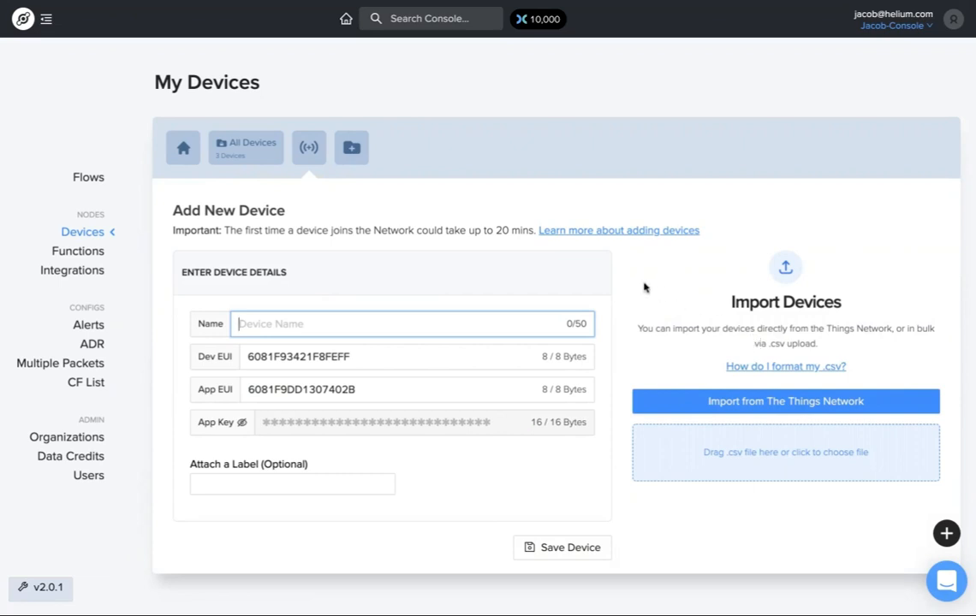
mouse_move(723, 457)
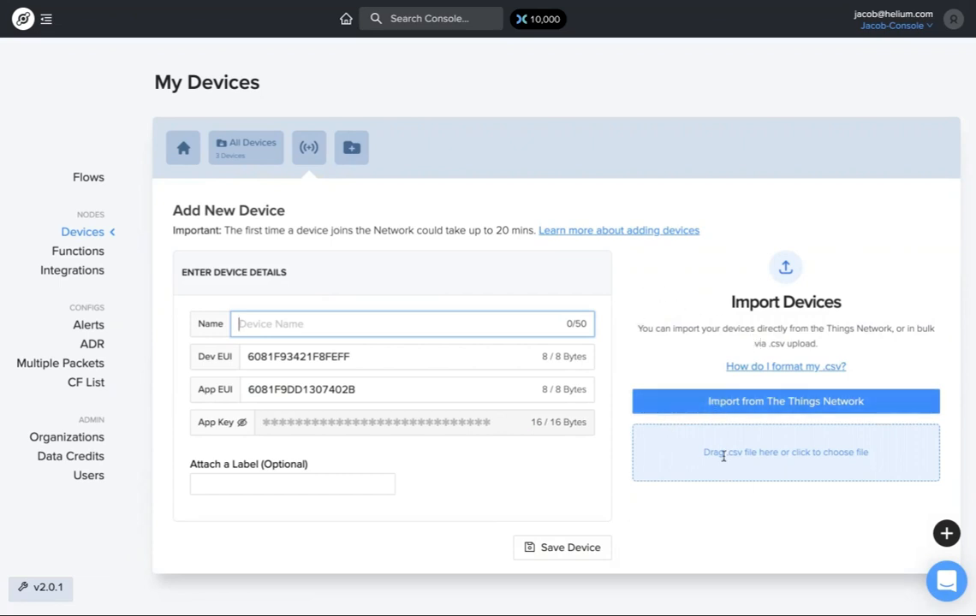
mouse_move(763, 367)
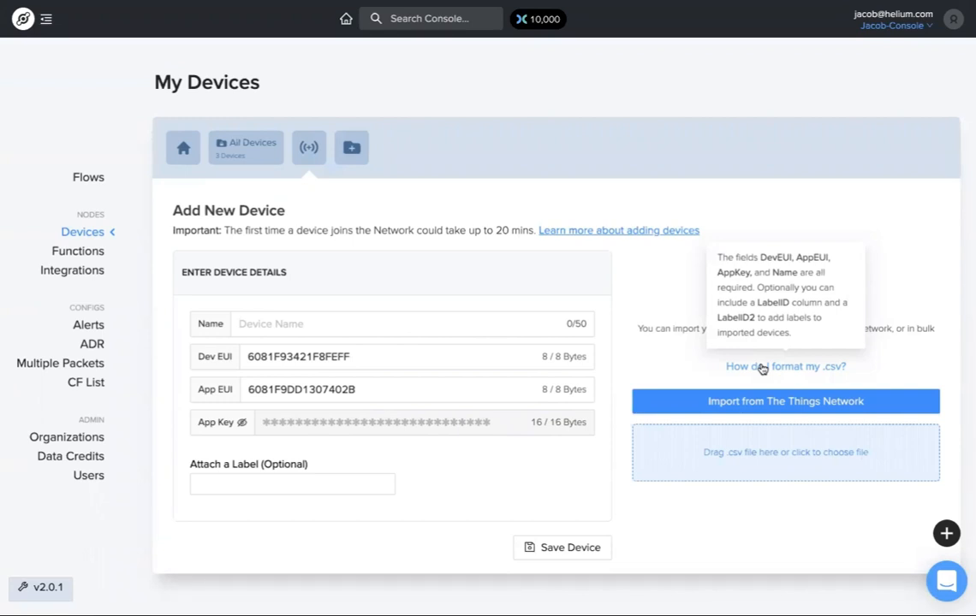
mouse_move(654, 363)
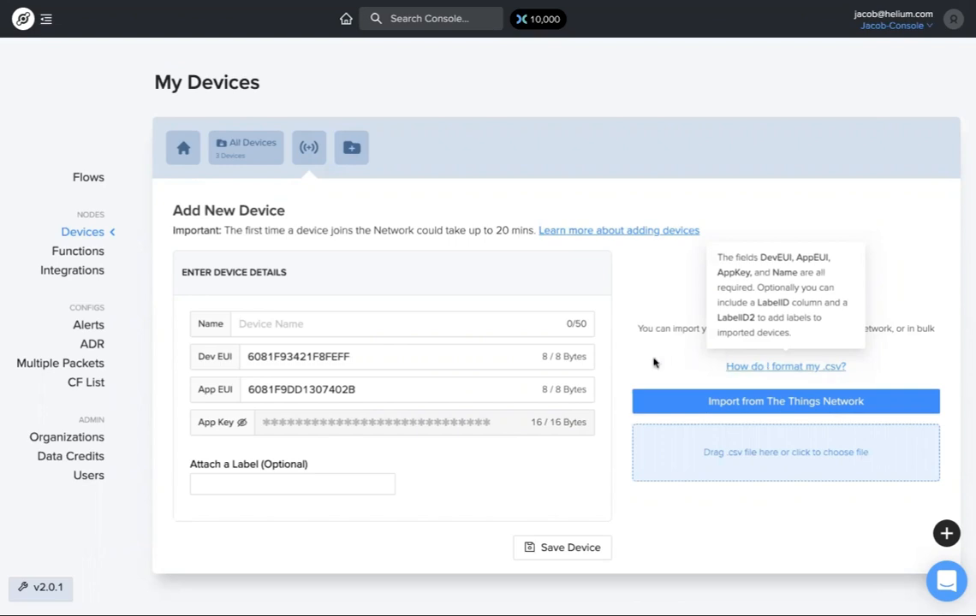
mouse_move(654, 363)
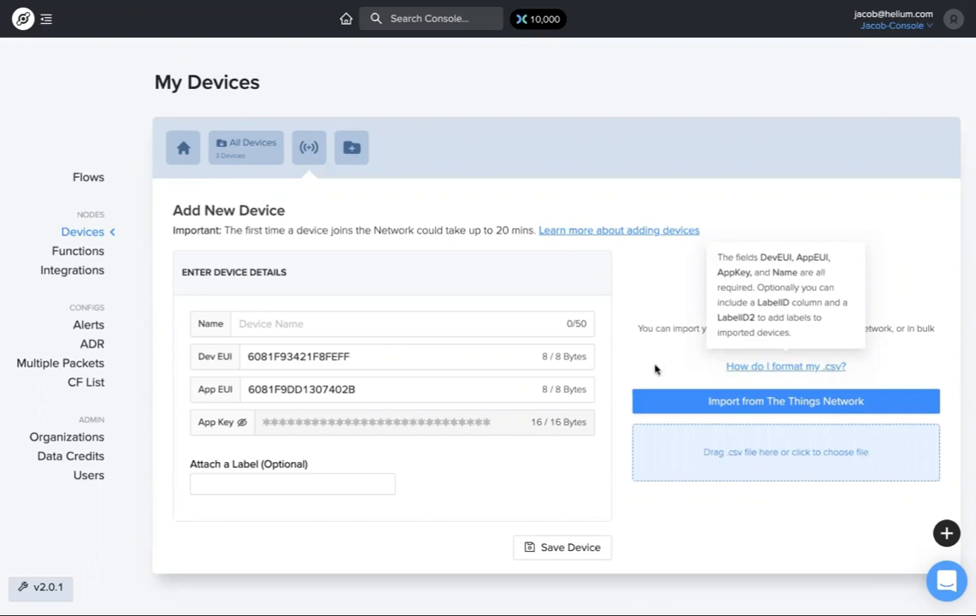
mouse_move(734, 408)
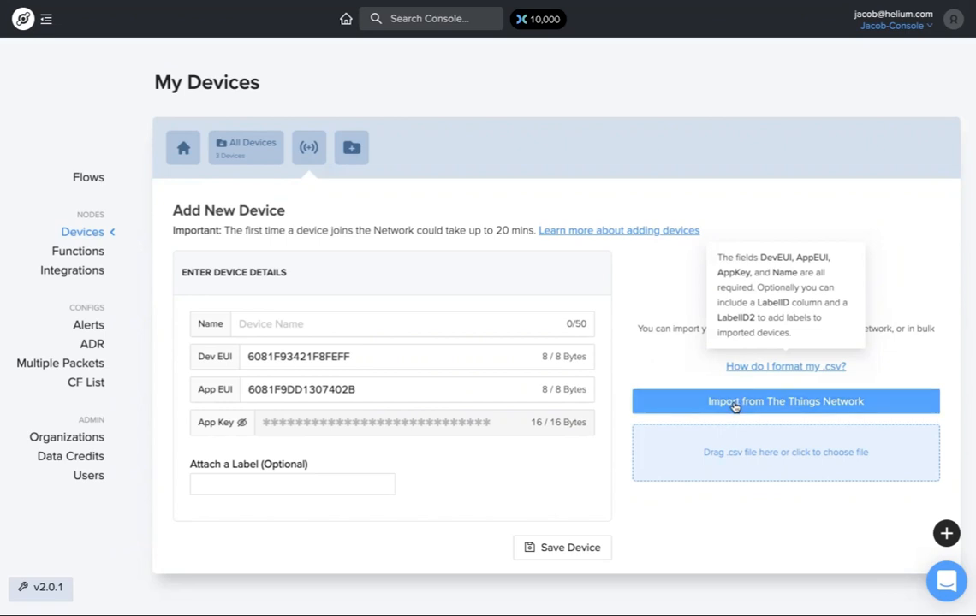
mouse_move(798, 469)
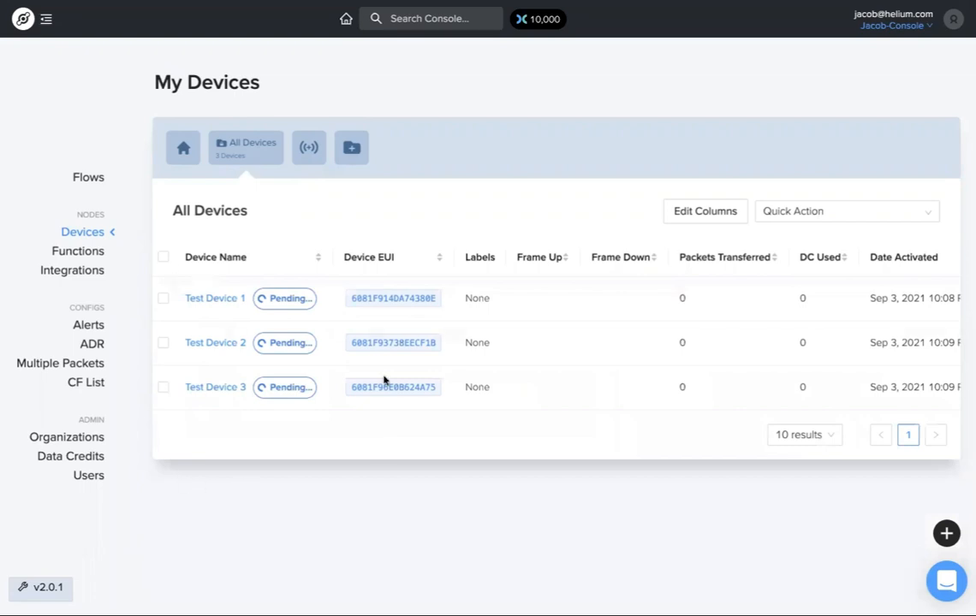
mouse_move(94, 190)
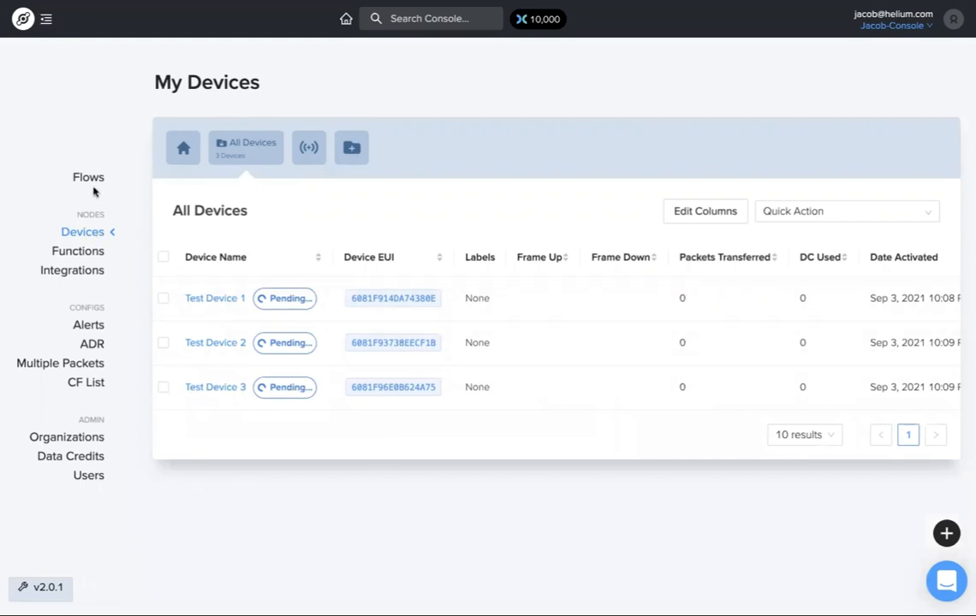
mouse_move(106, 178)
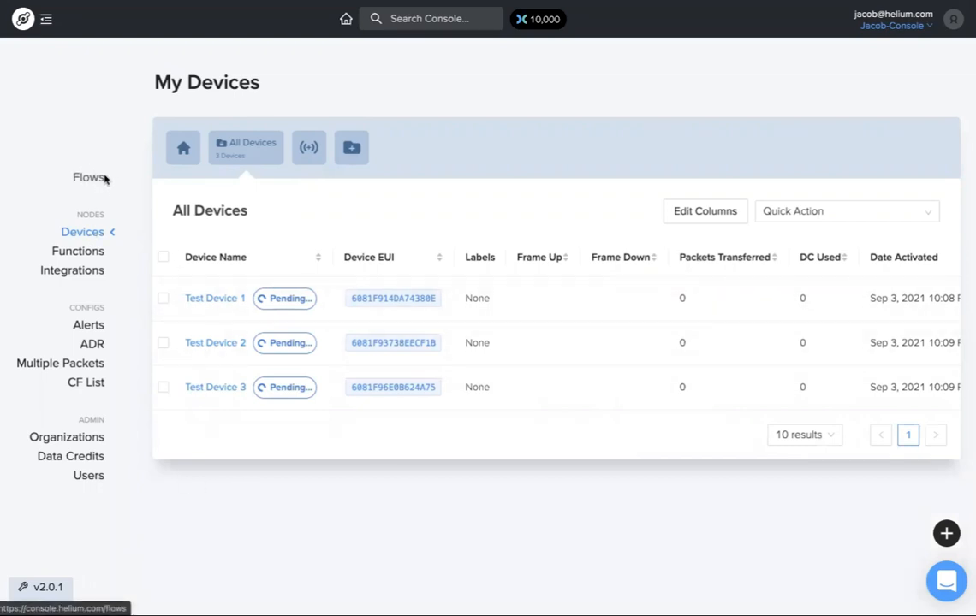
mouse_move(89, 180)
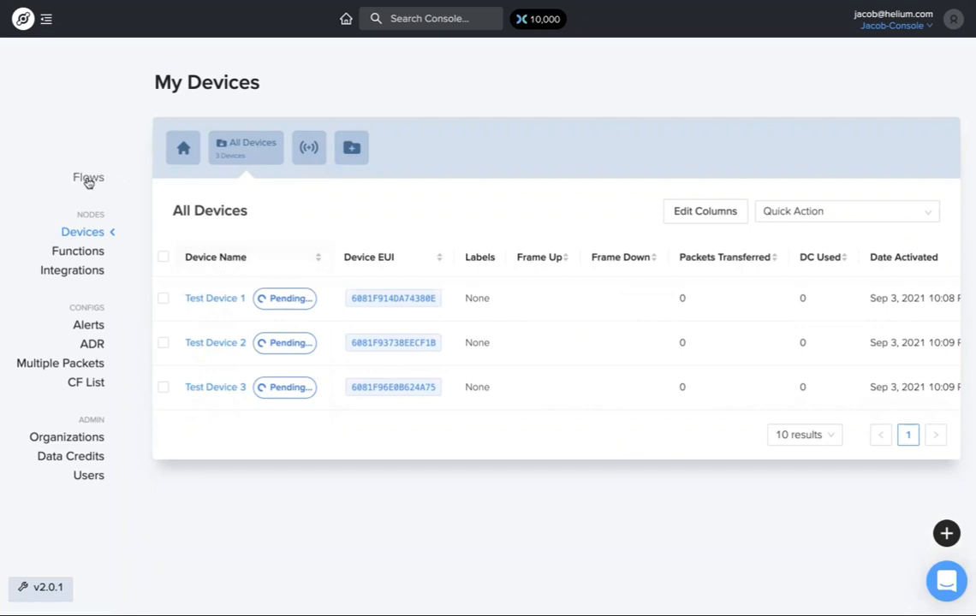
Show the Flows canvas with the Test Device 1, 3 and 2 nodes.
left_click(89, 177)
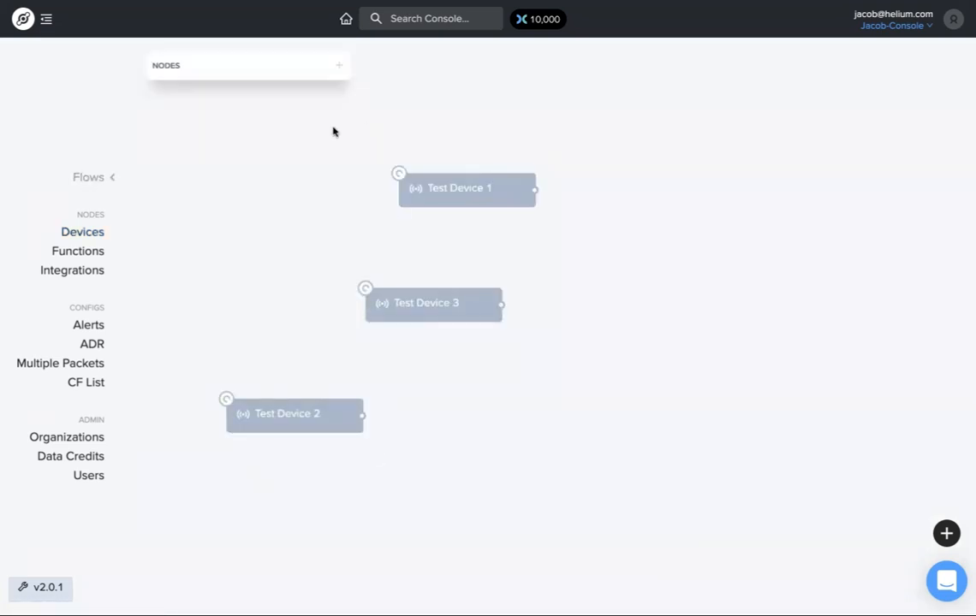
mouse_move(498, 358)
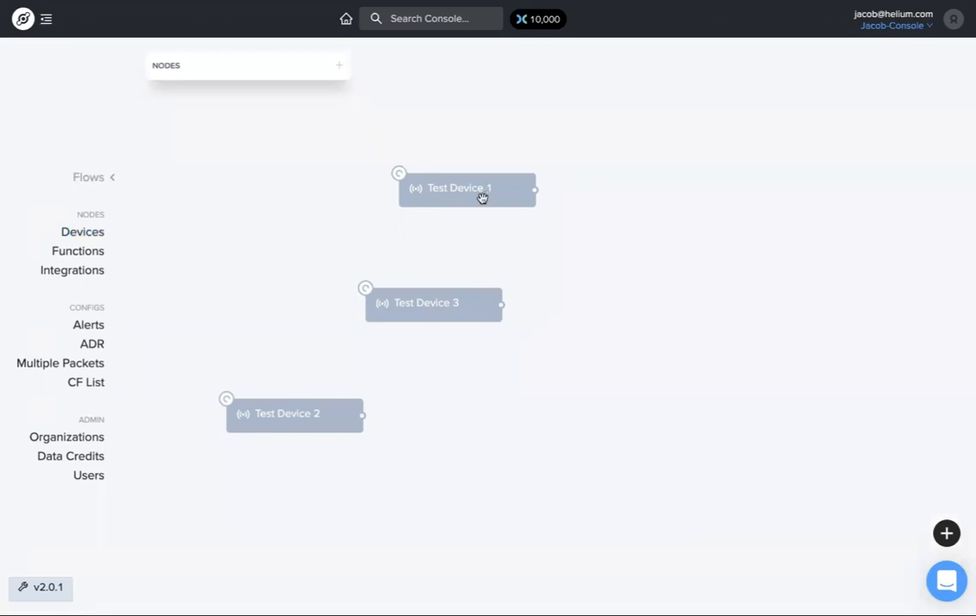
mouse_move(486, 178)
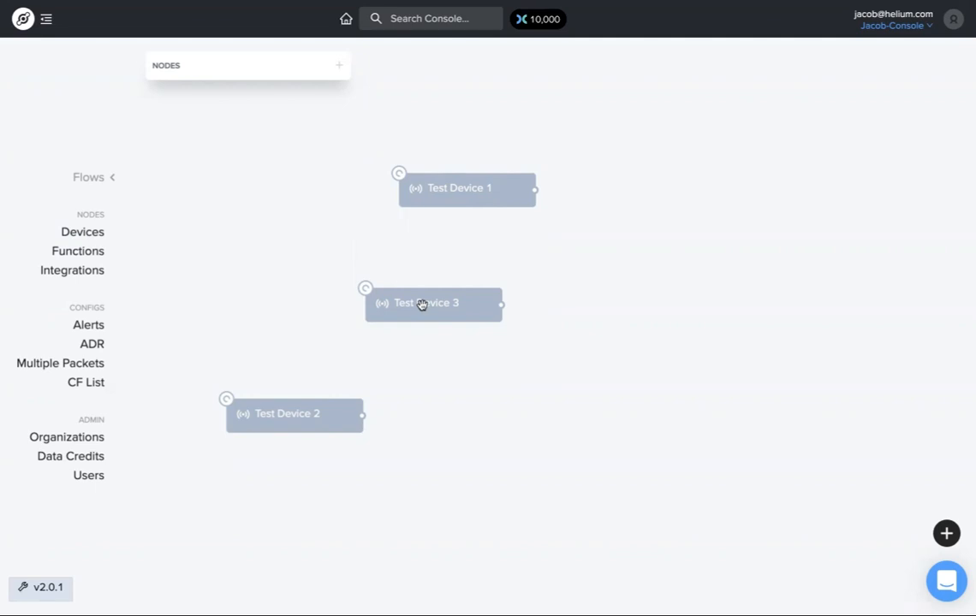
mouse_move(144, 270)
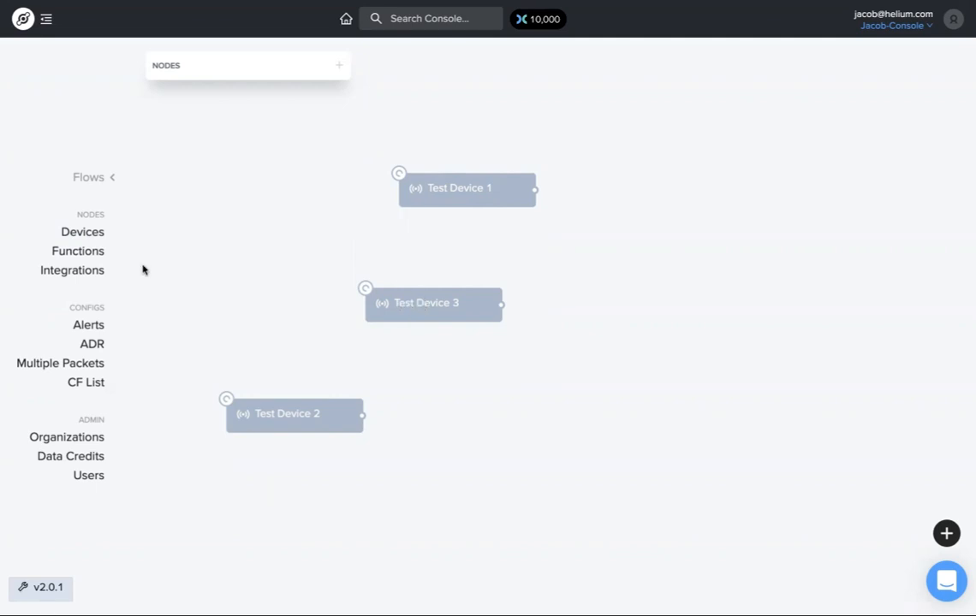
mouse_move(82, 236)
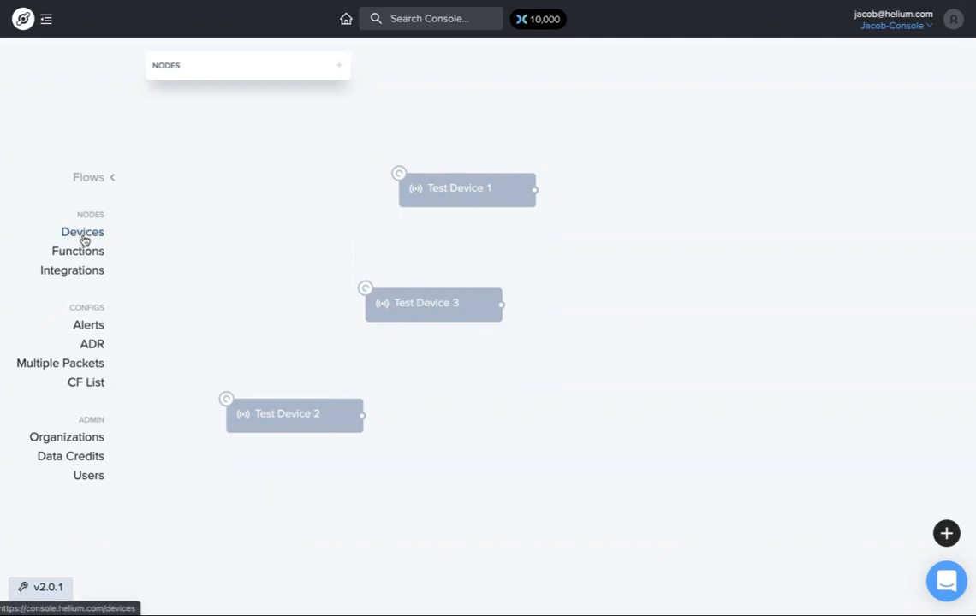
Create and save a device label named 'Water Monitoring'.
left_click(82, 233)
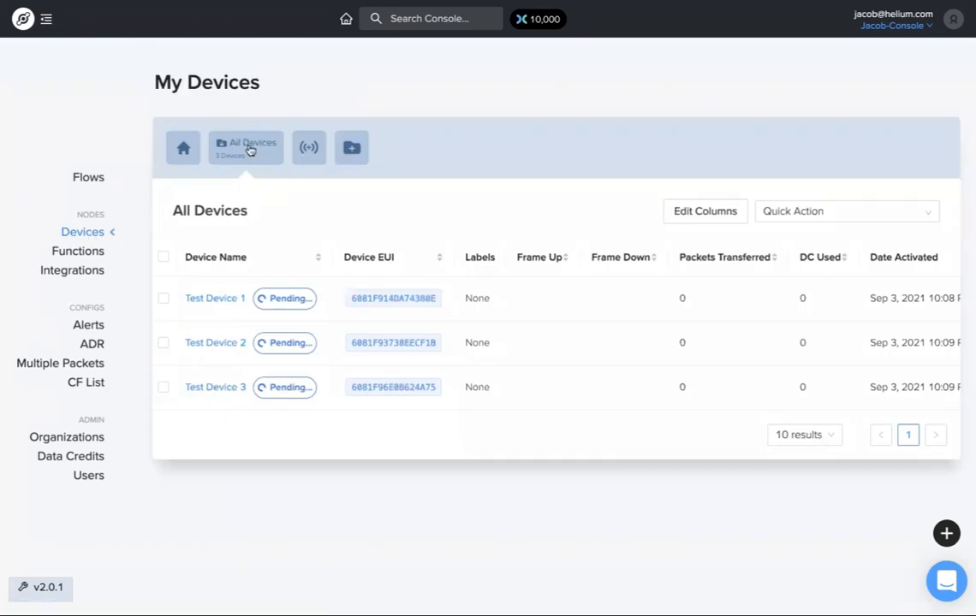
mouse_move(351, 147)
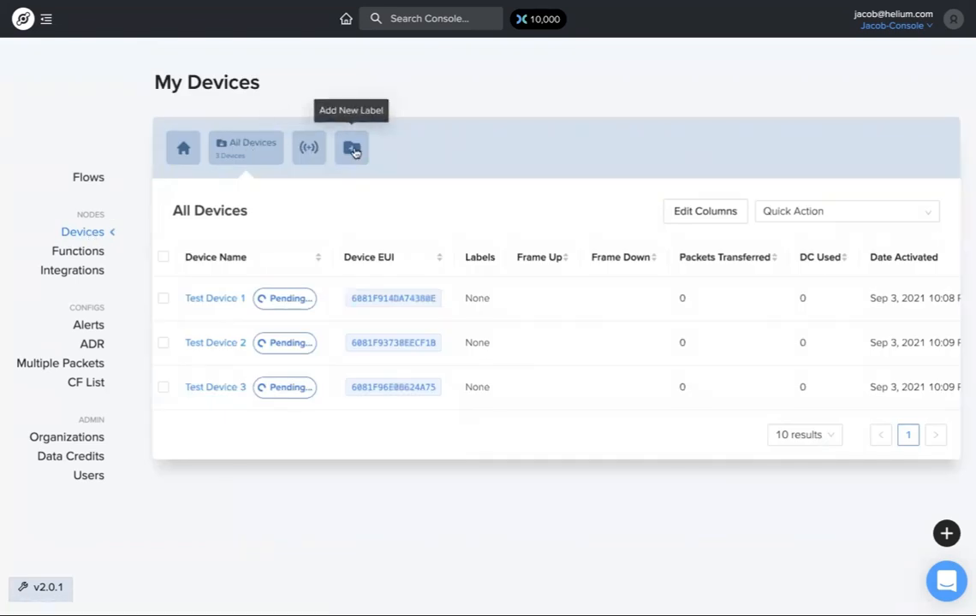
left_click(351, 147)
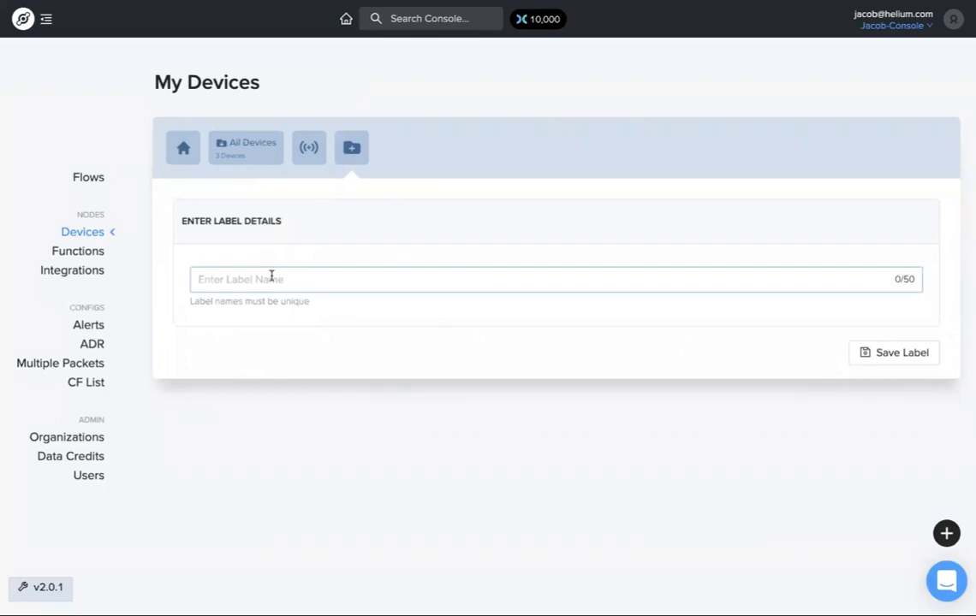
type("Water")
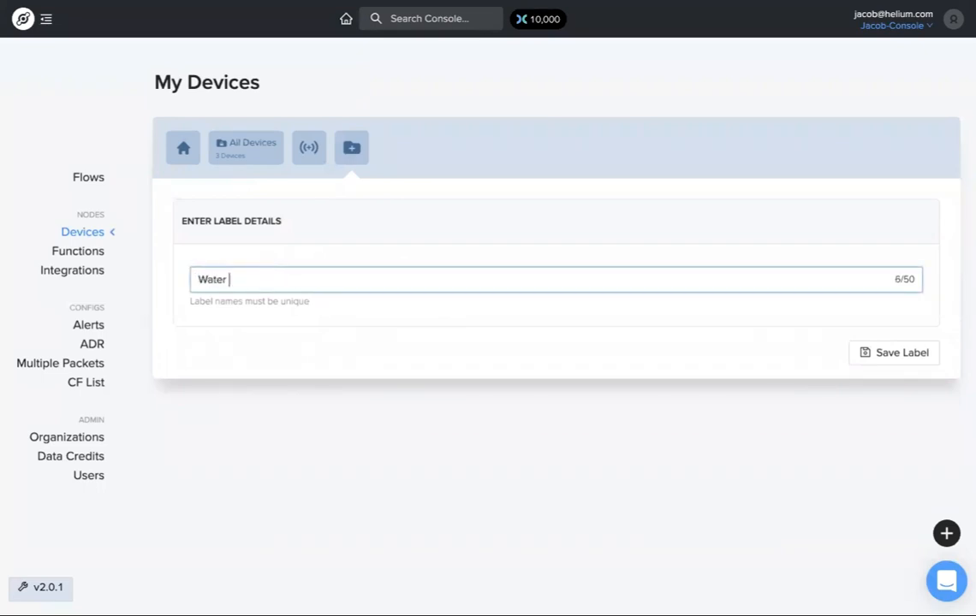
type("Monitoring")
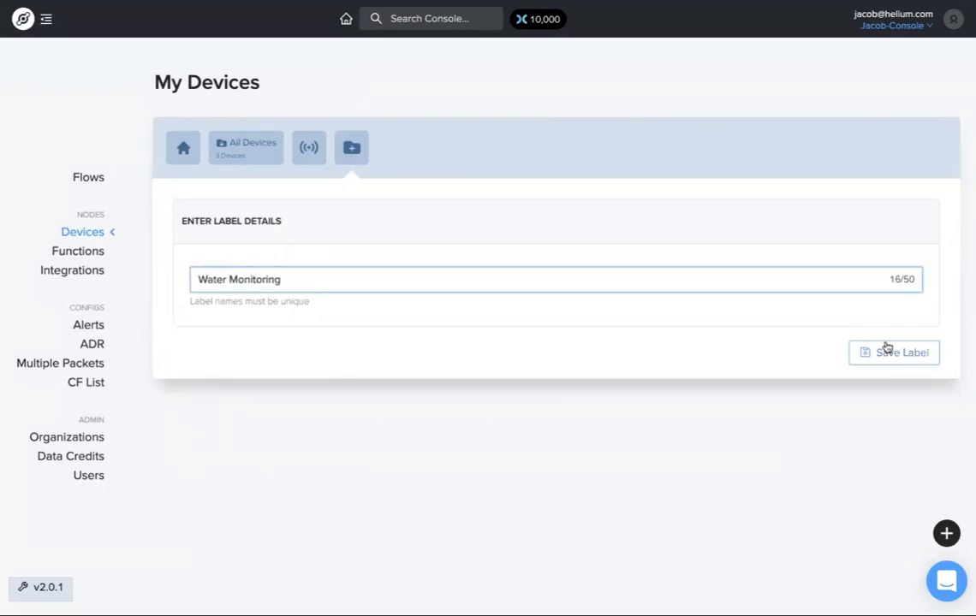
left_click(895, 352)
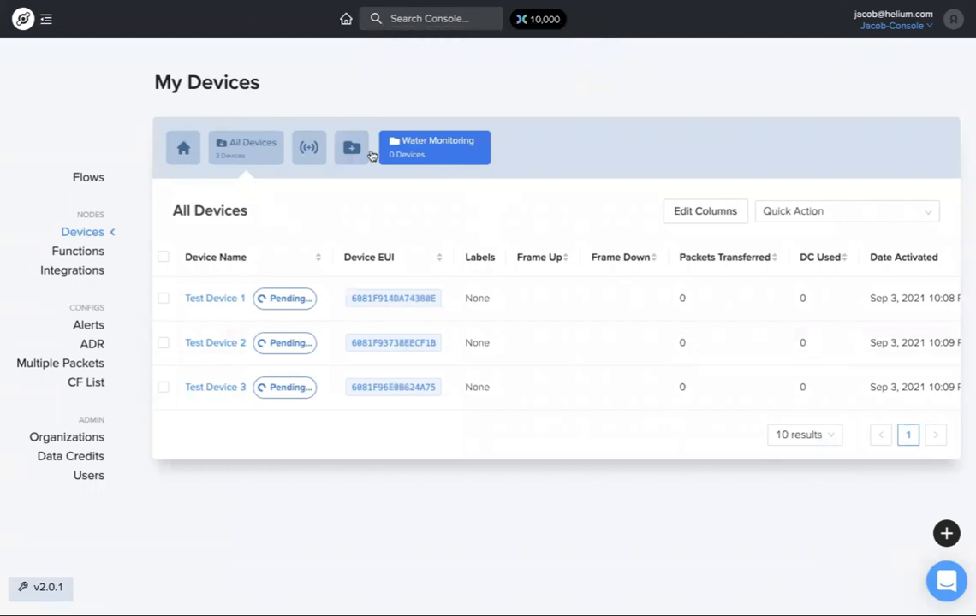
mouse_move(214, 298)
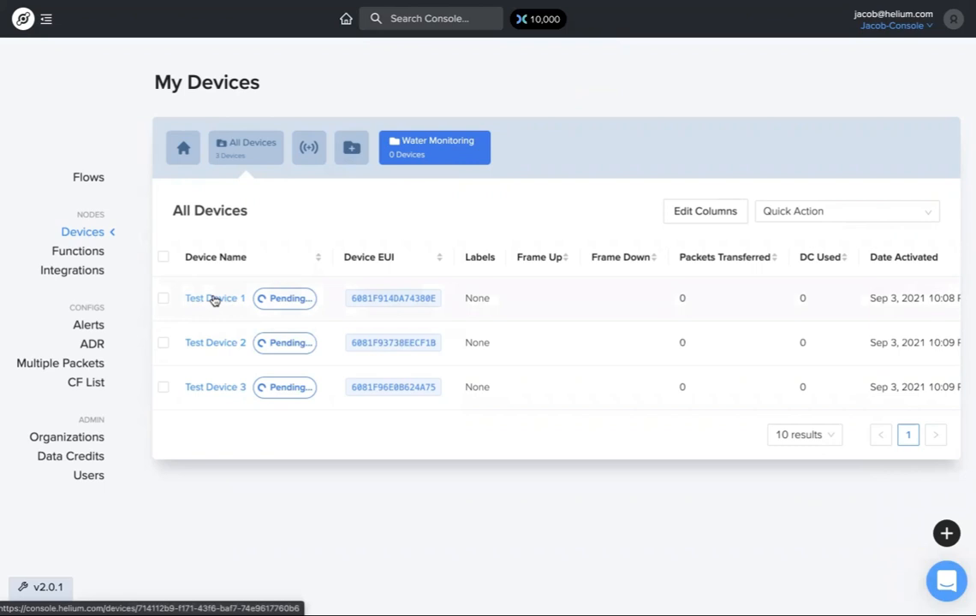
Attach the Water Monitoring label to Test Device 1 from its details page.
left_click(214, 298)
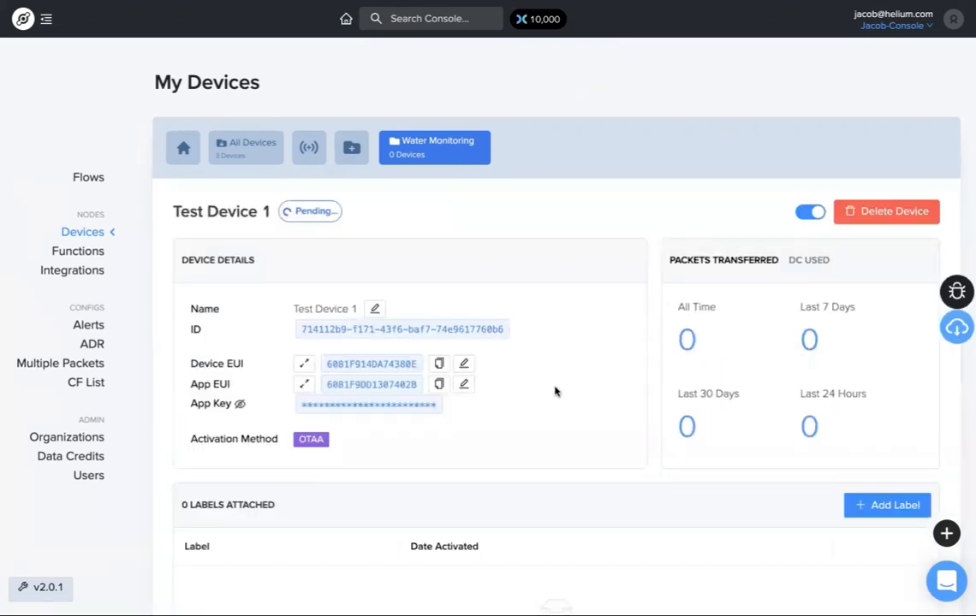
scroll("down", 3)
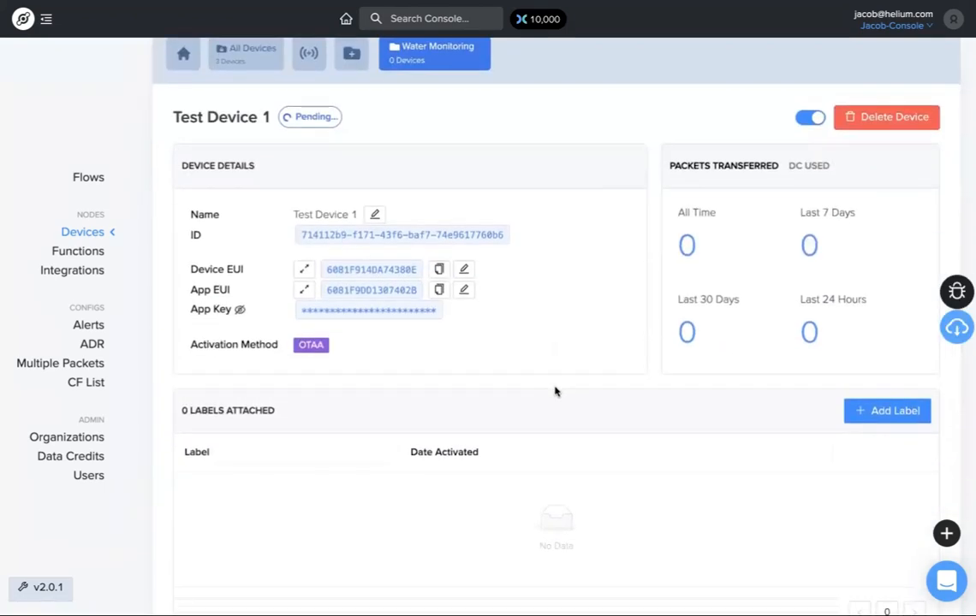
left_click(887, 410)
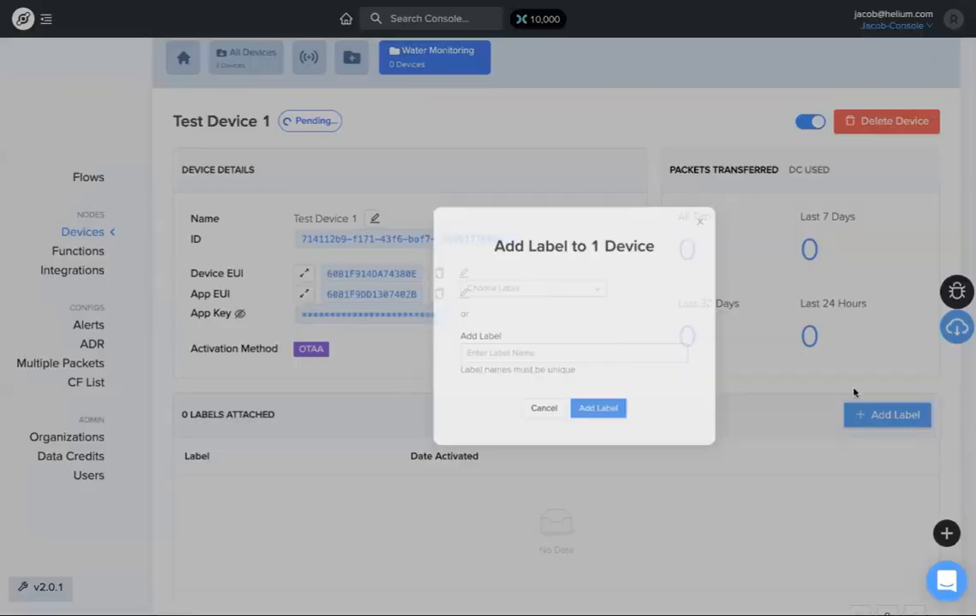
left_click(535, 288)
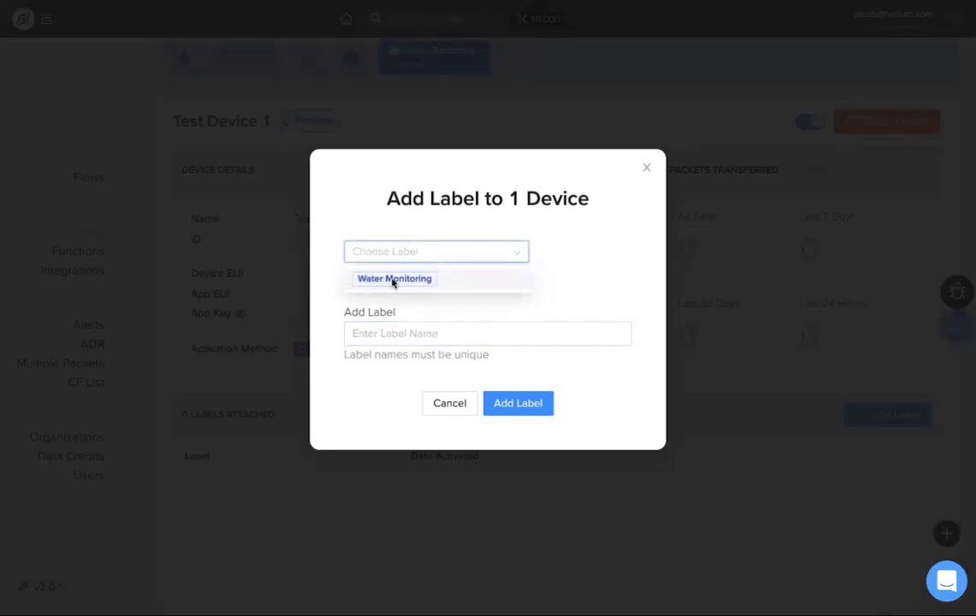
left_click(392, 279)
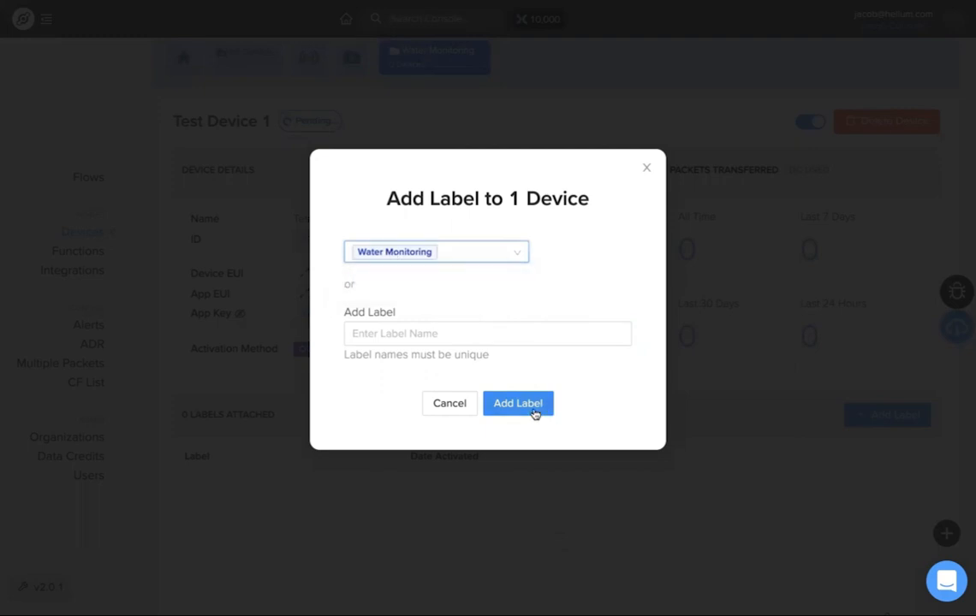
left_click(517, 404)
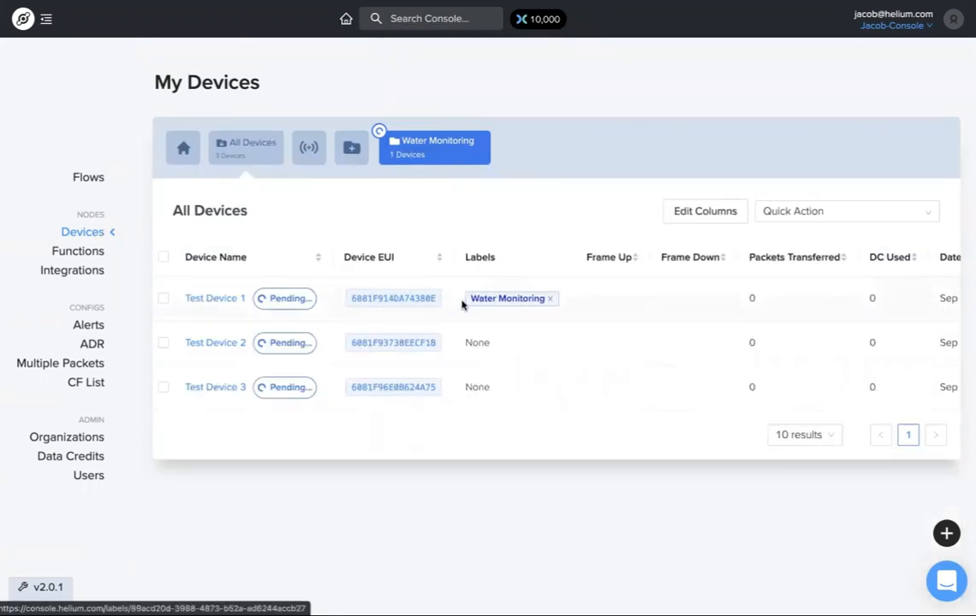
mouse_move(214, 349)
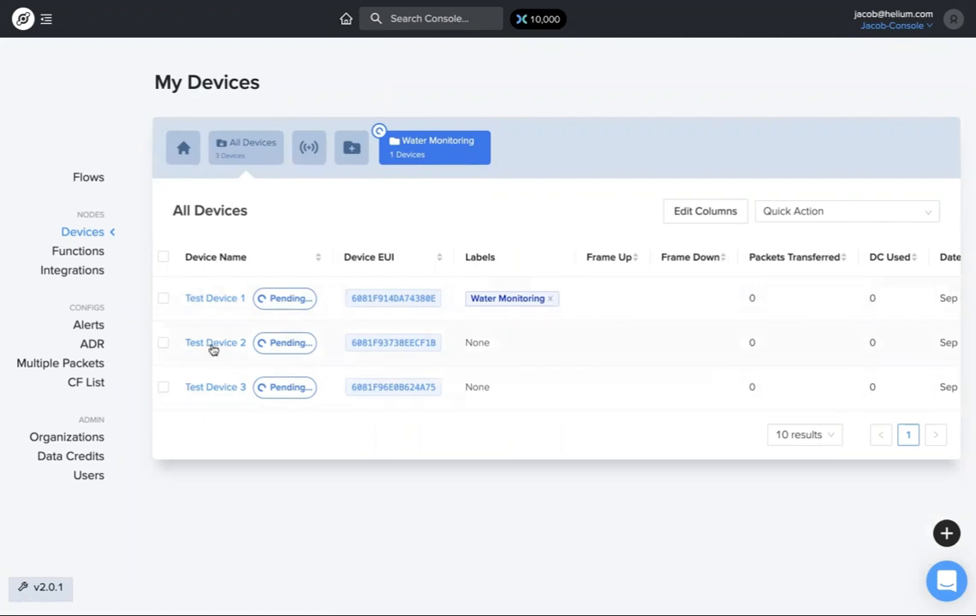
Attach the Water Monitoring label to Test Device 2 and return to all devices.
left_click(215, 343)
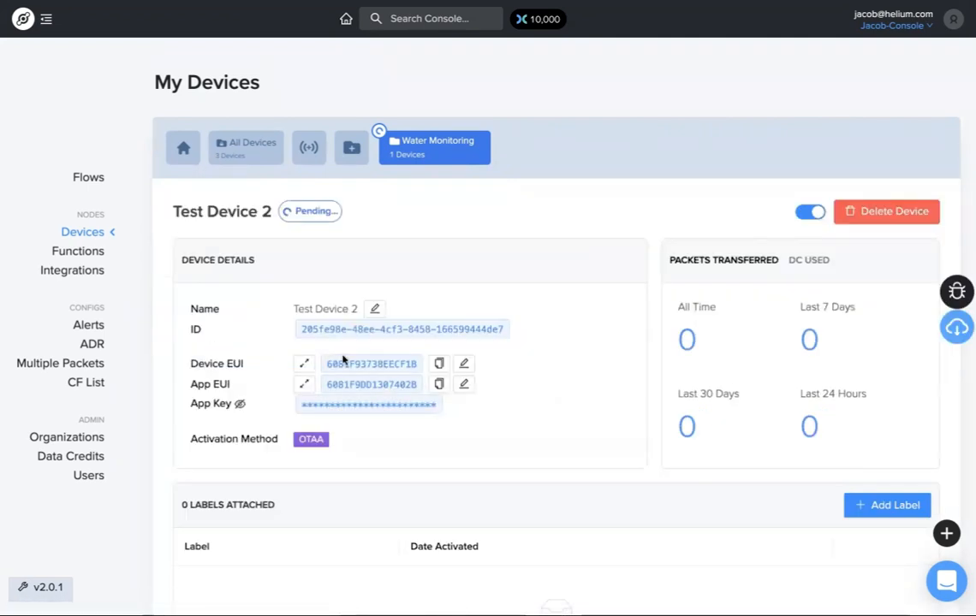
scroll("down", 3)
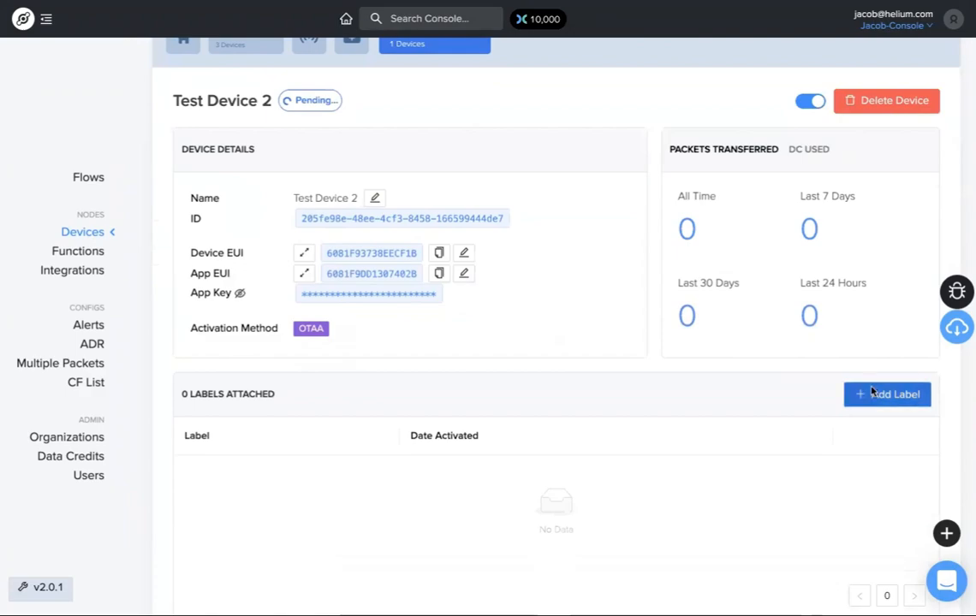
left_click(887, 394)
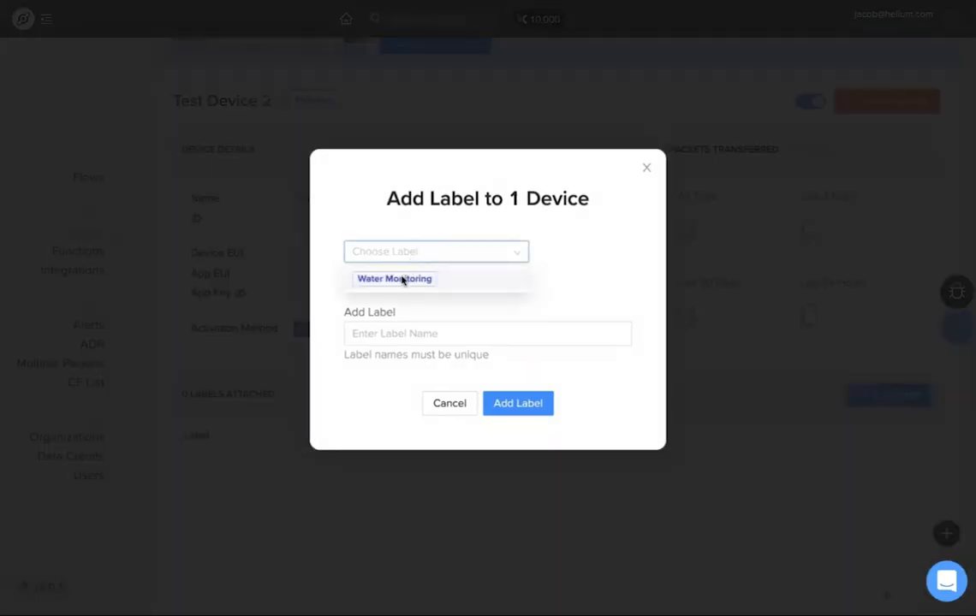
left_click(517, 404)
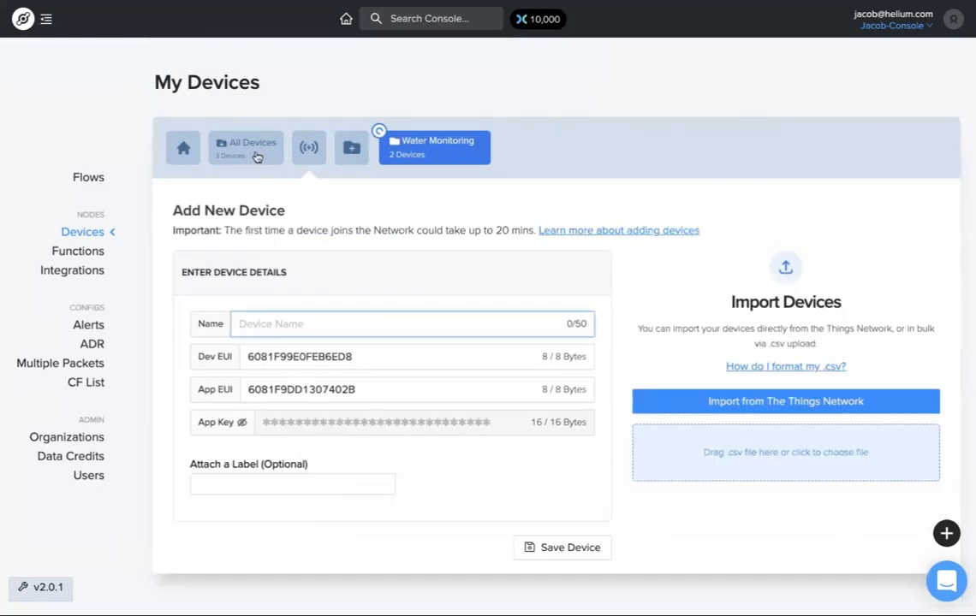
left_click(246, 148)
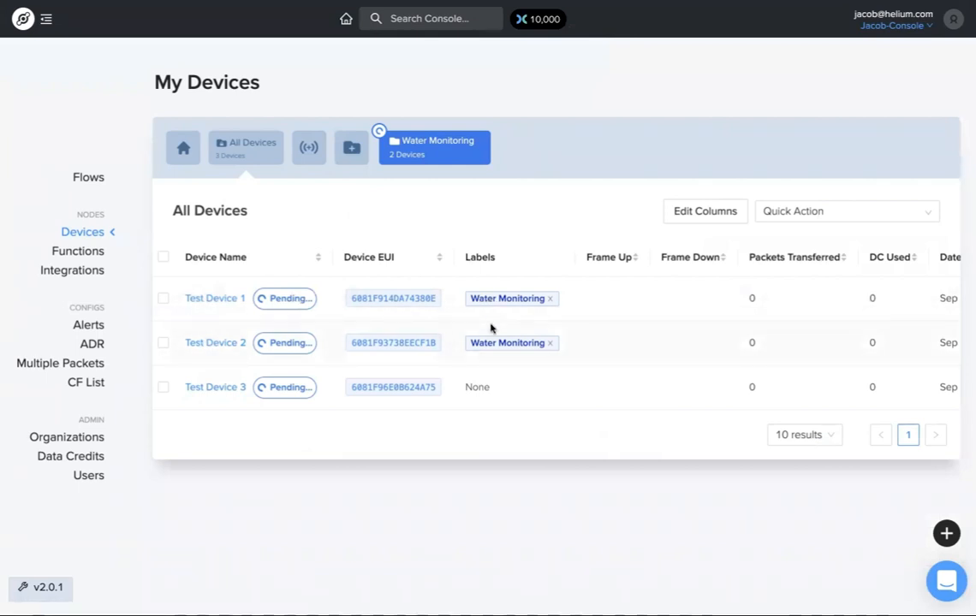
mouse_move(89, 178)
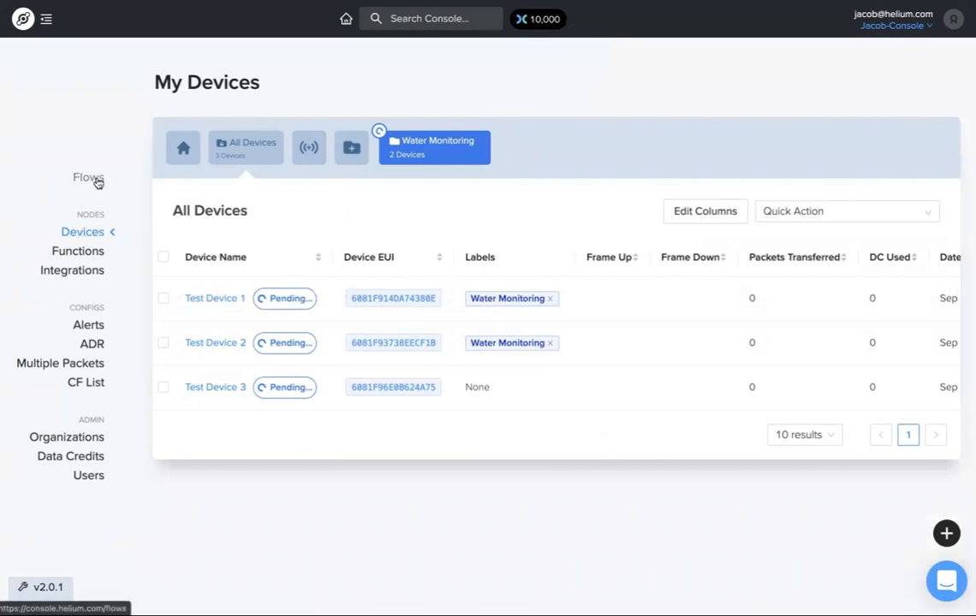
Remove the Test Device 1 and 2 nodes from the flow and save changes.
left_click(86, 176)
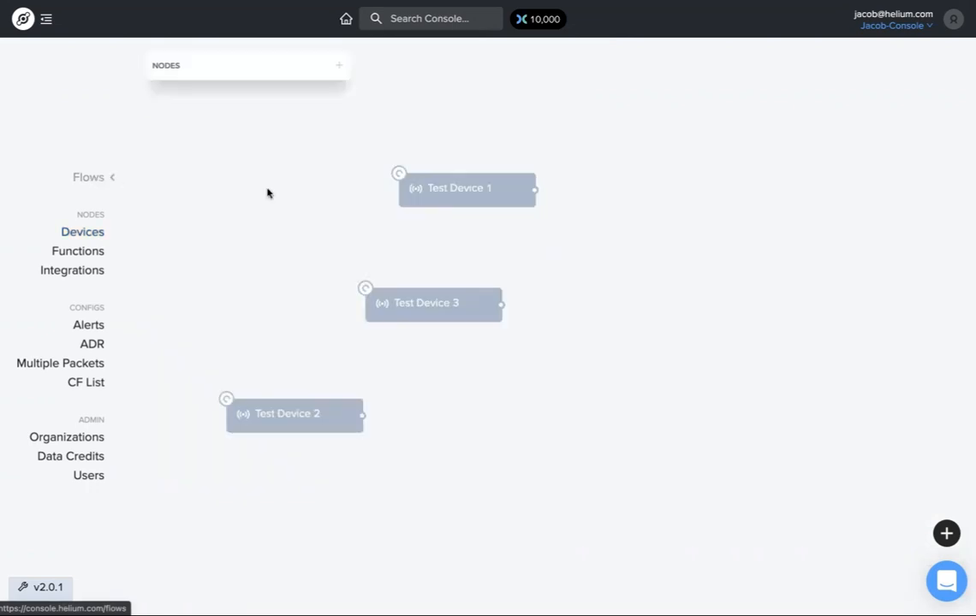
mouse_move(531, 173)
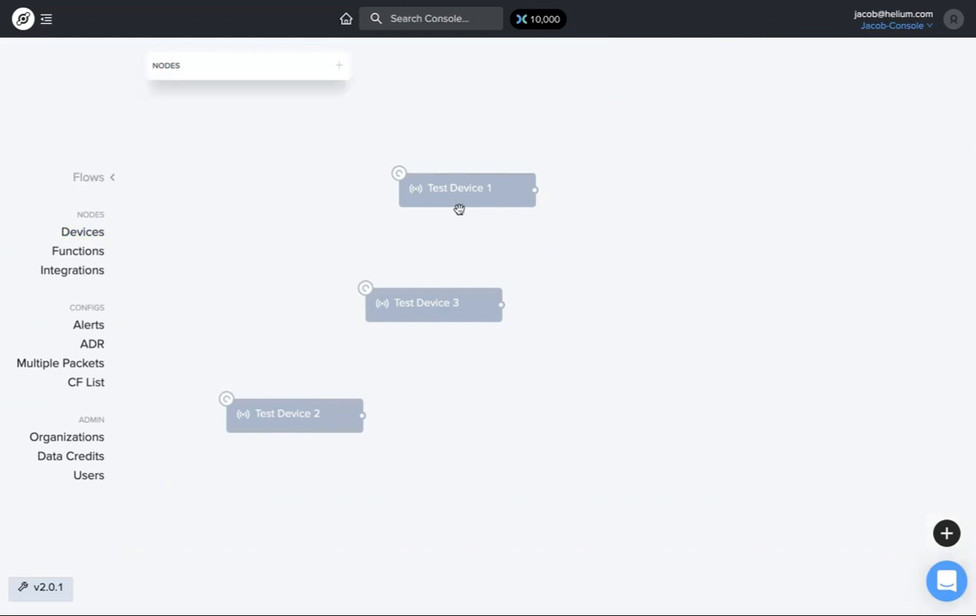
mouse_move(315, 503)
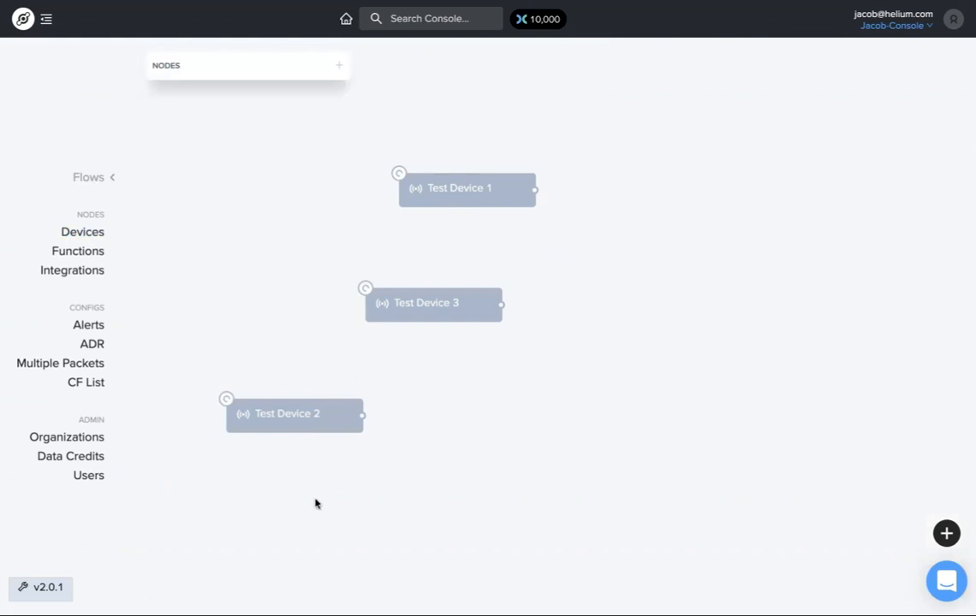
left_click(459, 188)
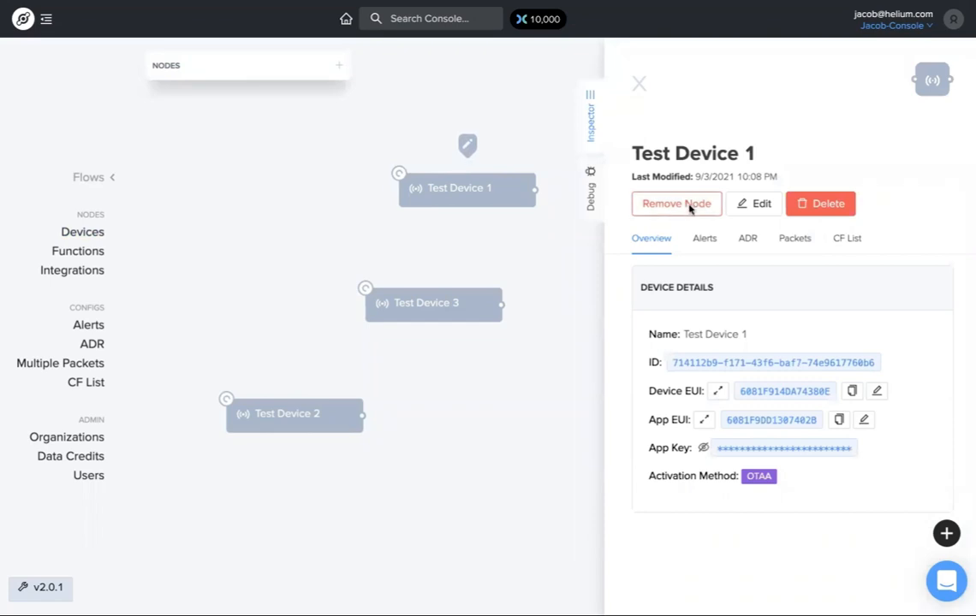
left_click(676, 204)
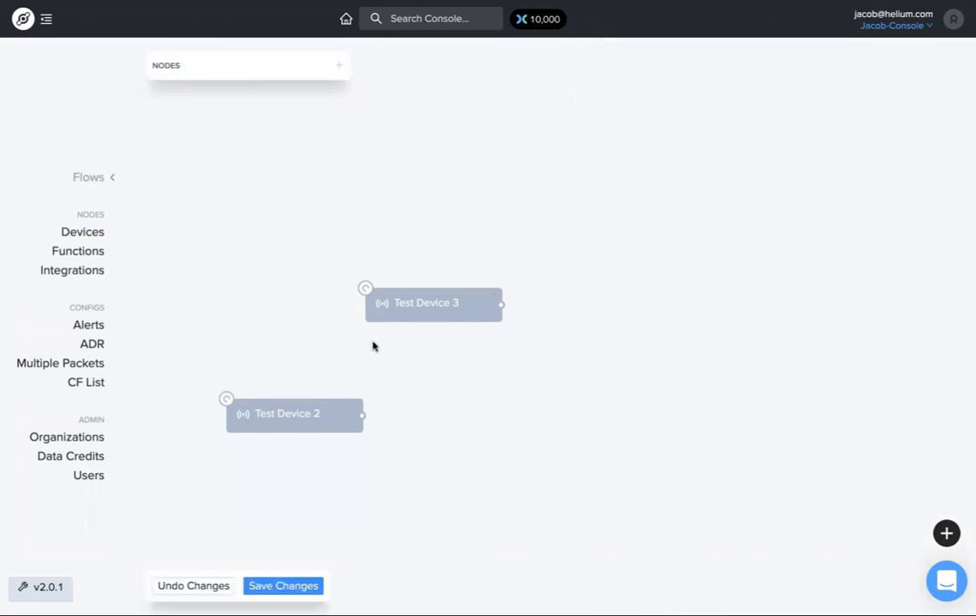
mouse_move(327, 384)
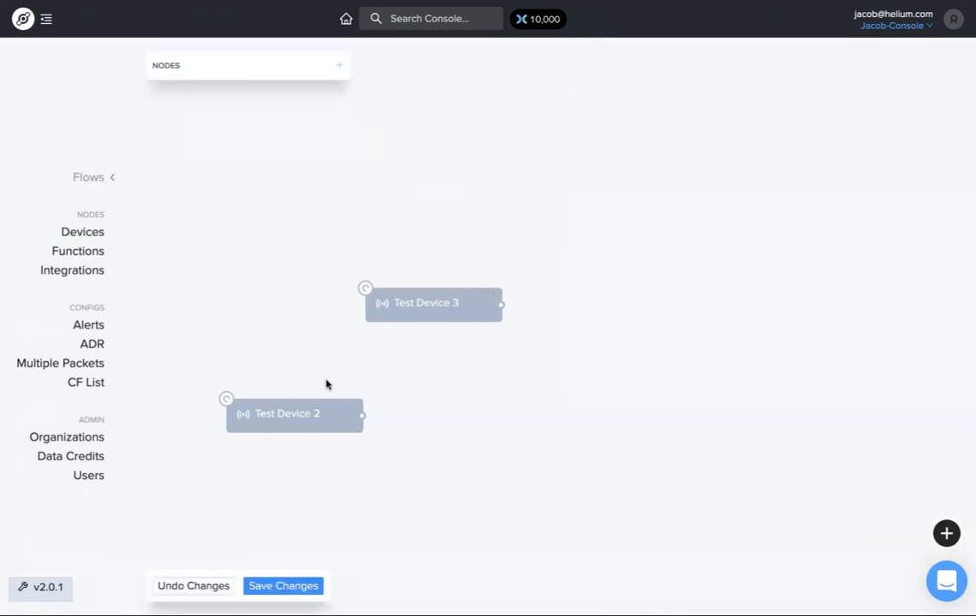
left_click(294, 414)
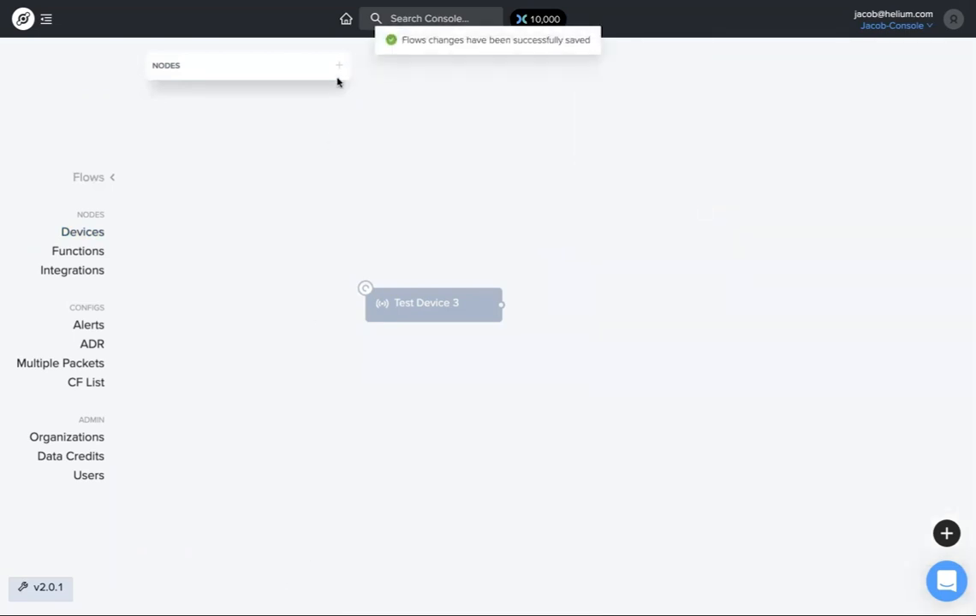
mouse_move(339, 72)
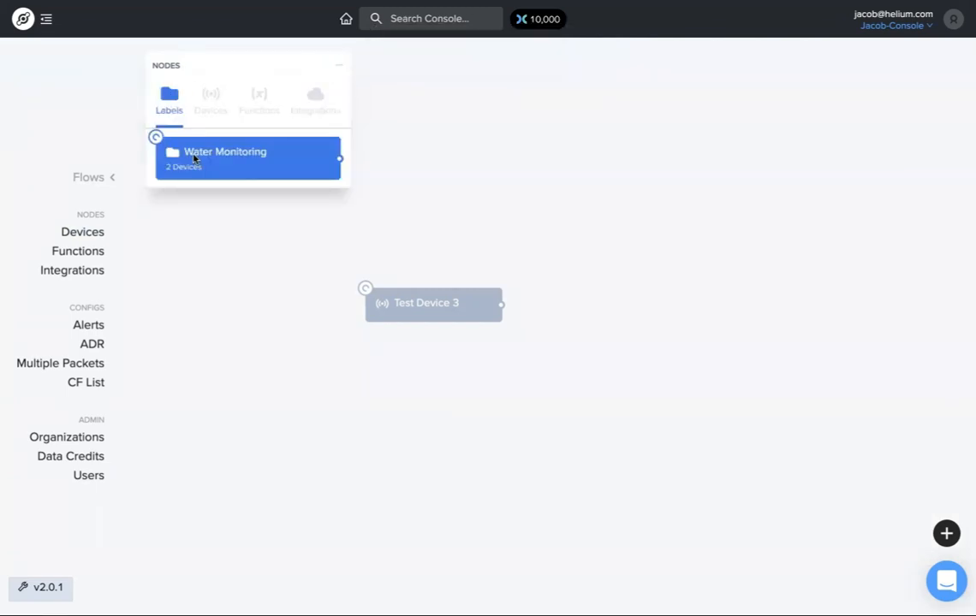
mouse_move(250, 166)
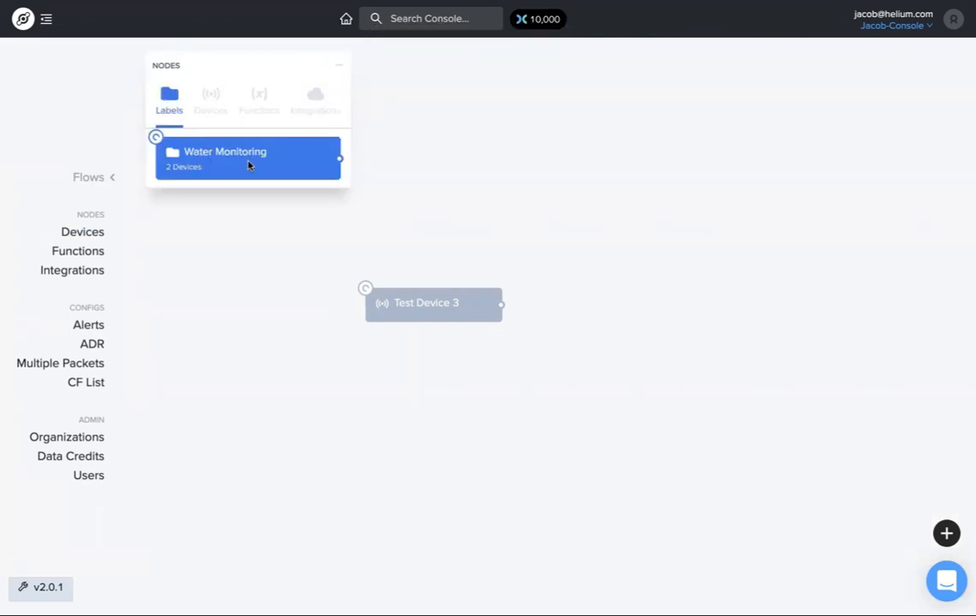
mouse_move(274, 231)
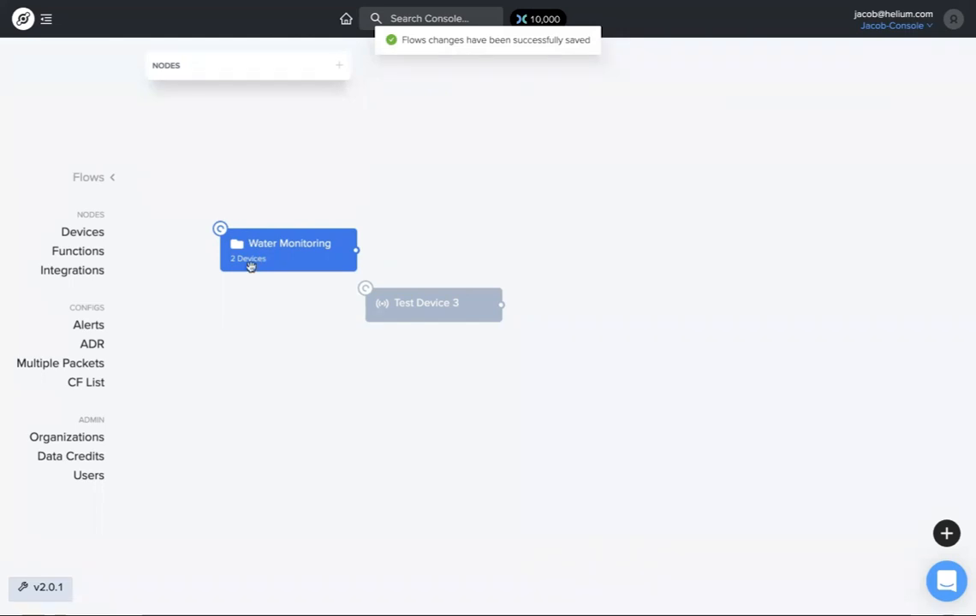
Place the Water Monitoring label node with Test Device 3 below it and save the flow changes.
left_click(288, 250)
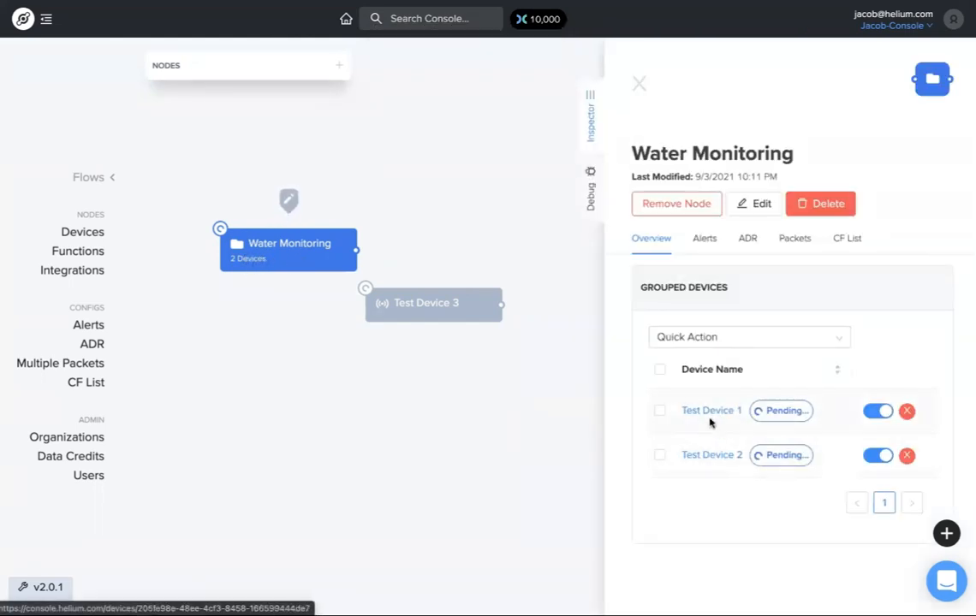
mouse_move(410, 402)
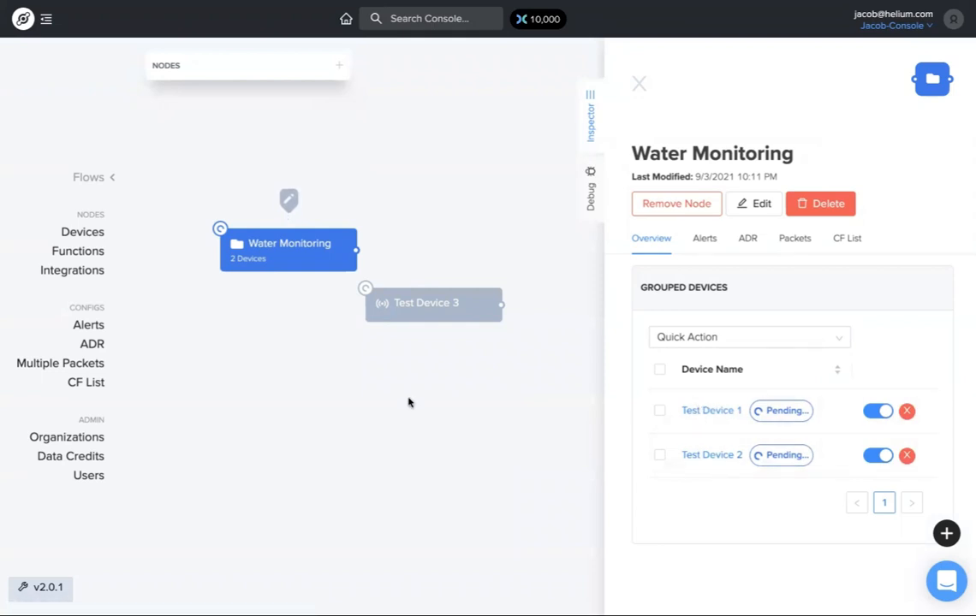
mouse_move(339, 349)
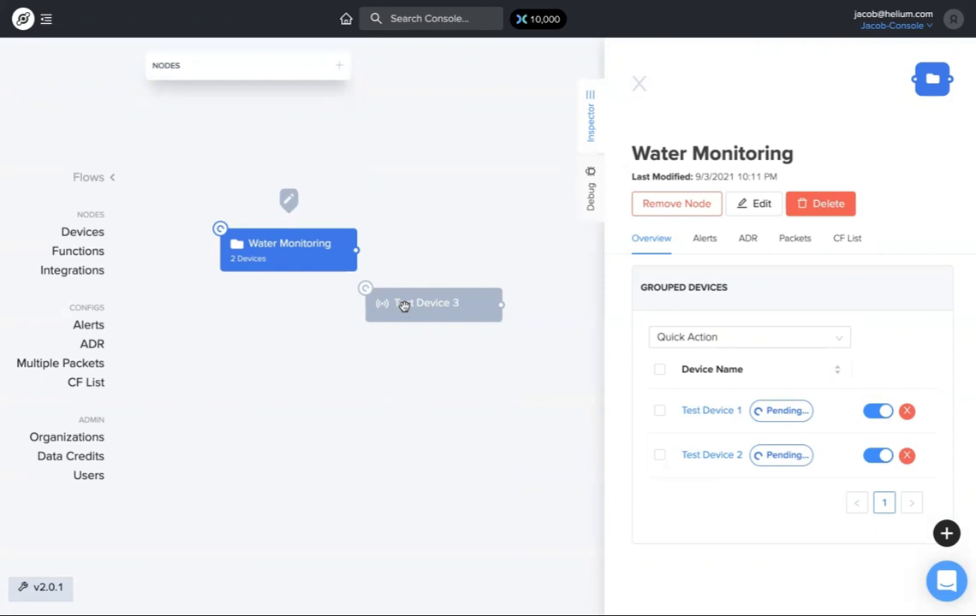
left_click_drag(431, 305, 312, 352)
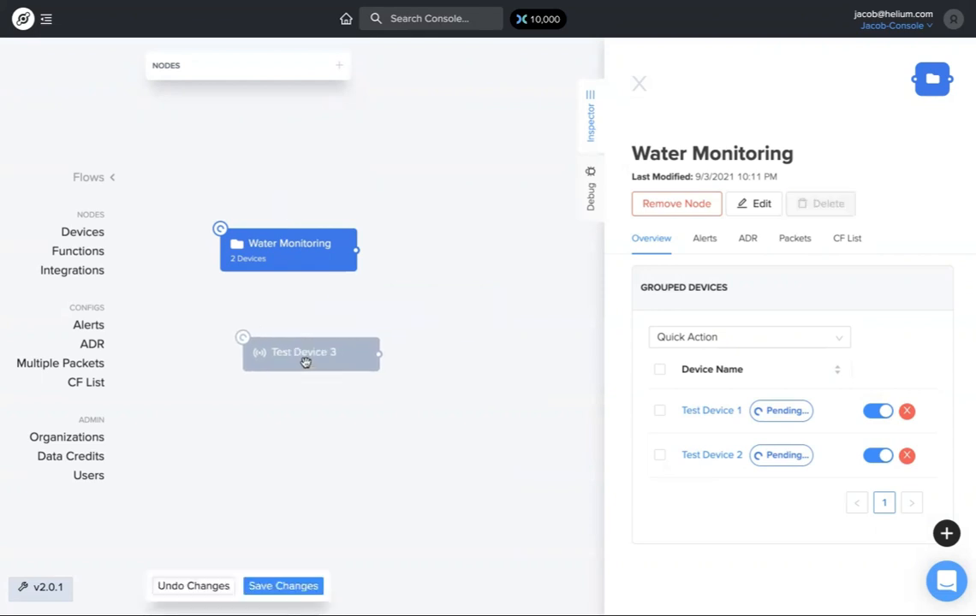
left_click(283, 586)
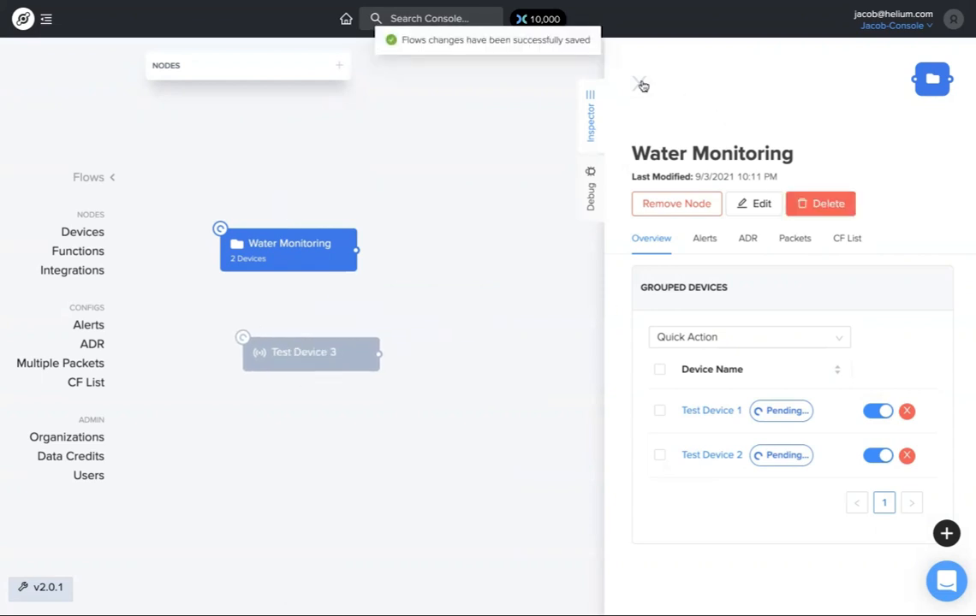
left_click(640, 86)
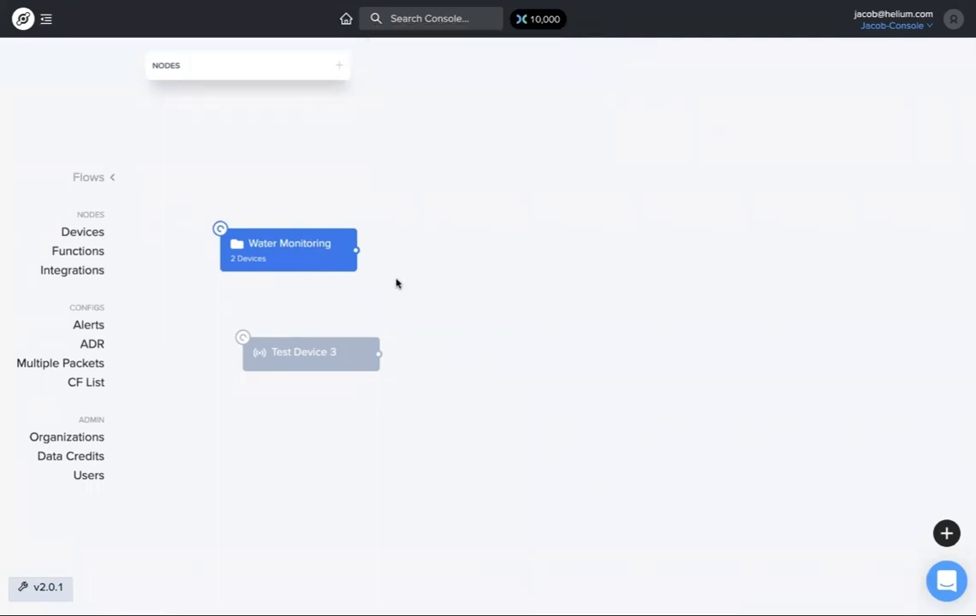
mouse_move(370, 303)
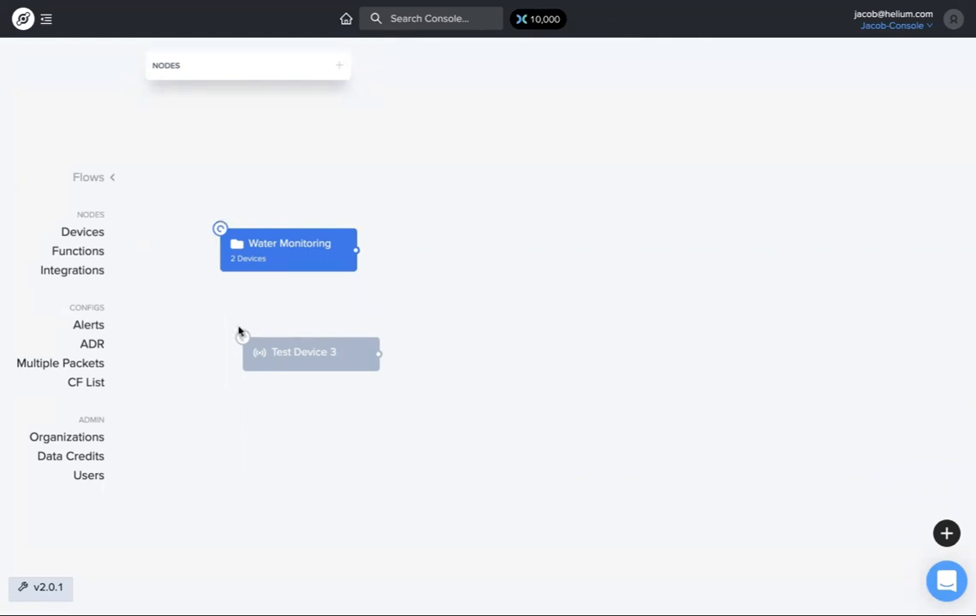
mouse_move(385, 328)
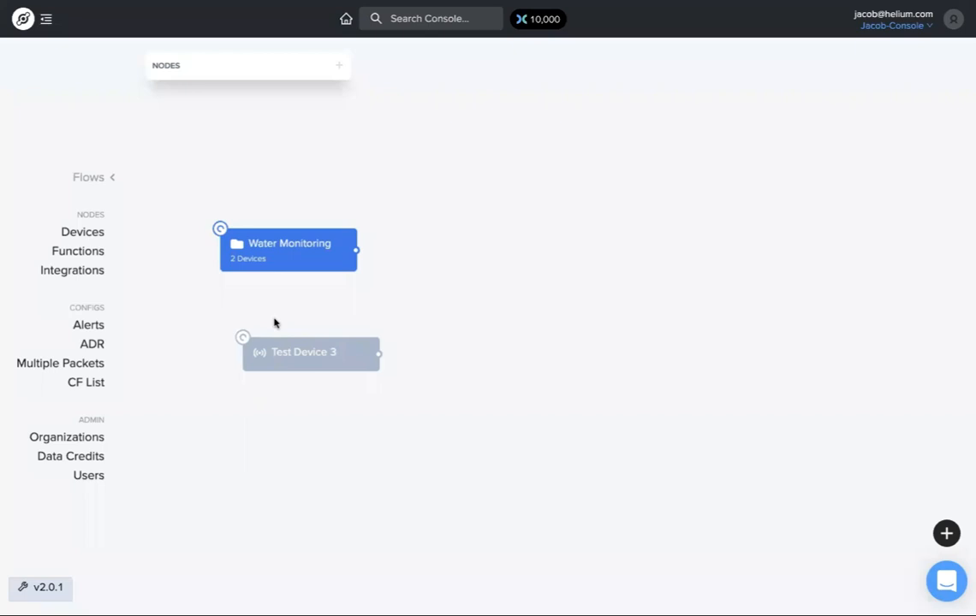
mouse_move(415, 309)
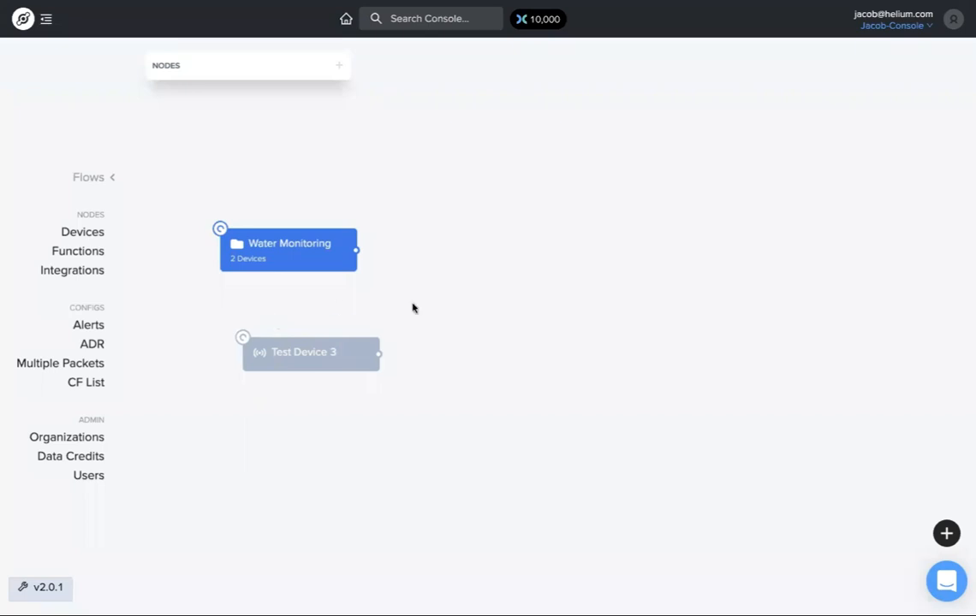
mouse_move(481, 353)
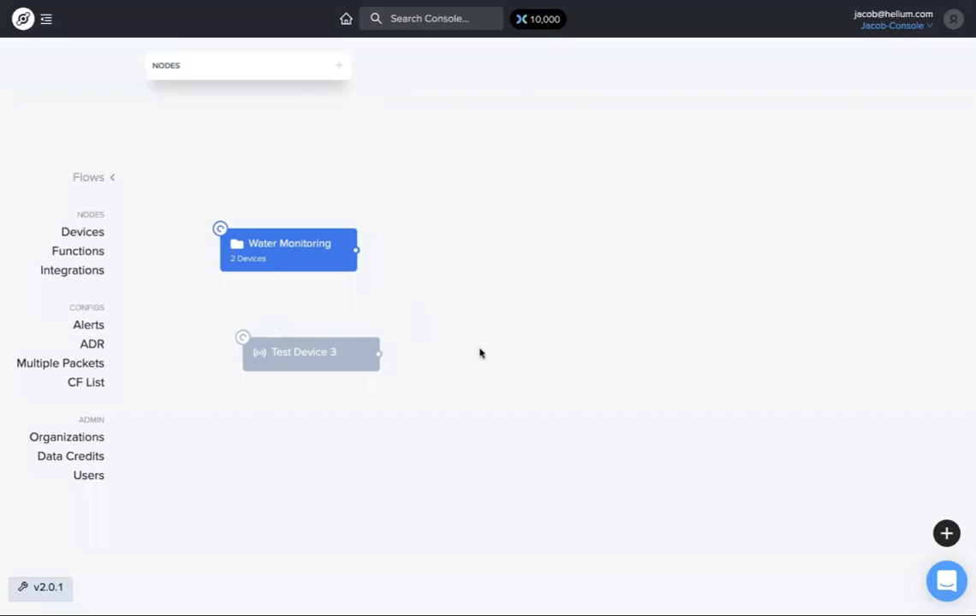
mouse_move(401, 391)
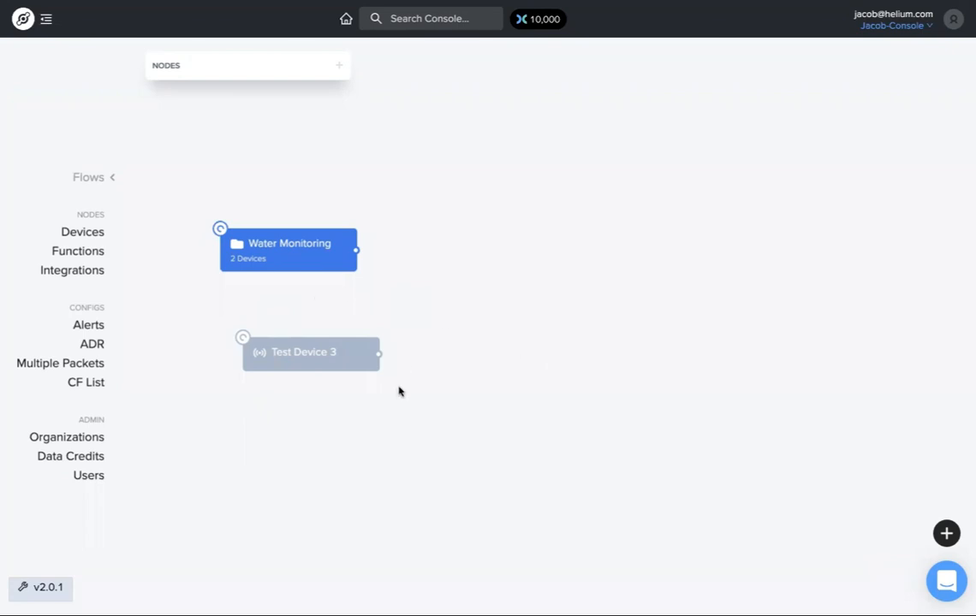
mouse_move(179, 202)
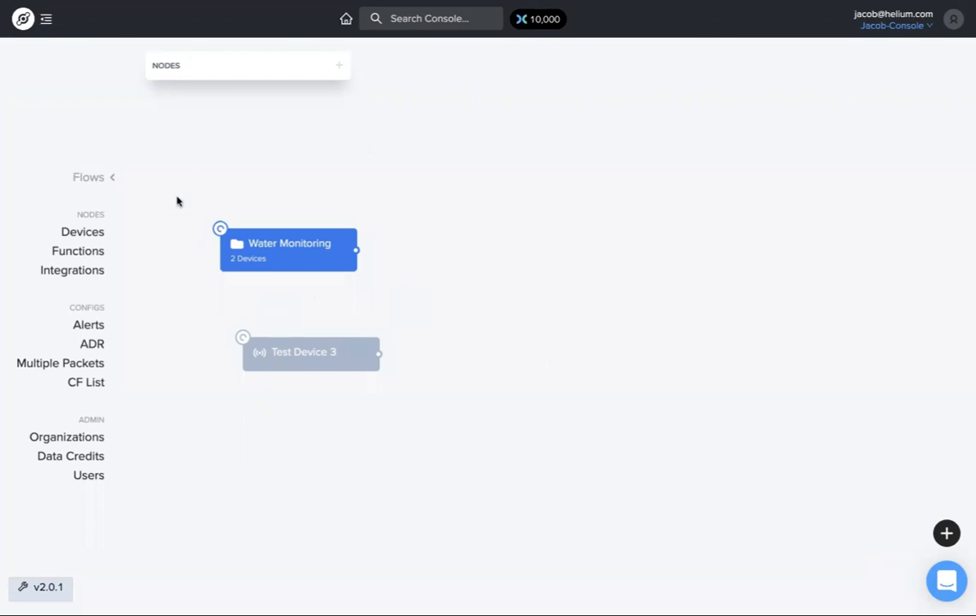